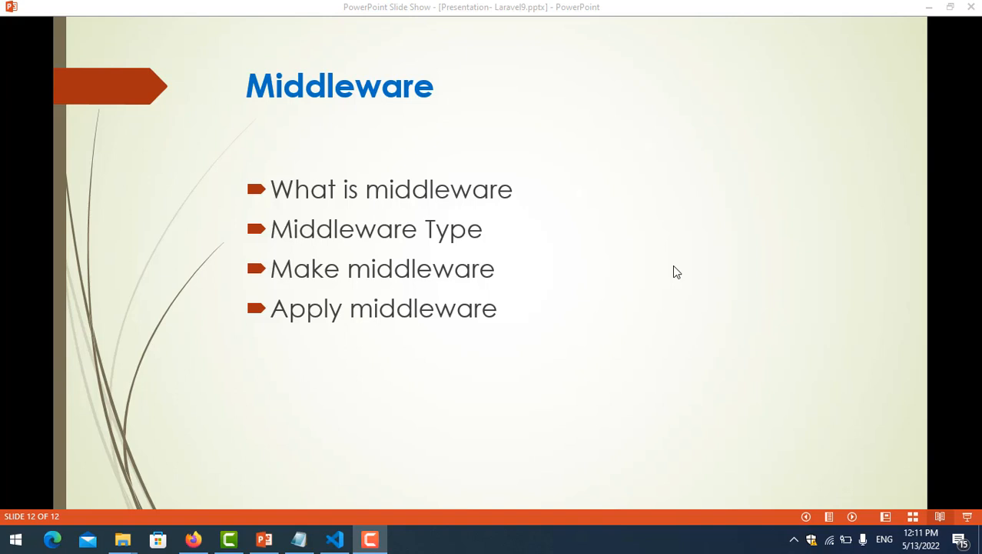
{"action": "mouse_move", "coordinate": [457, 194]}
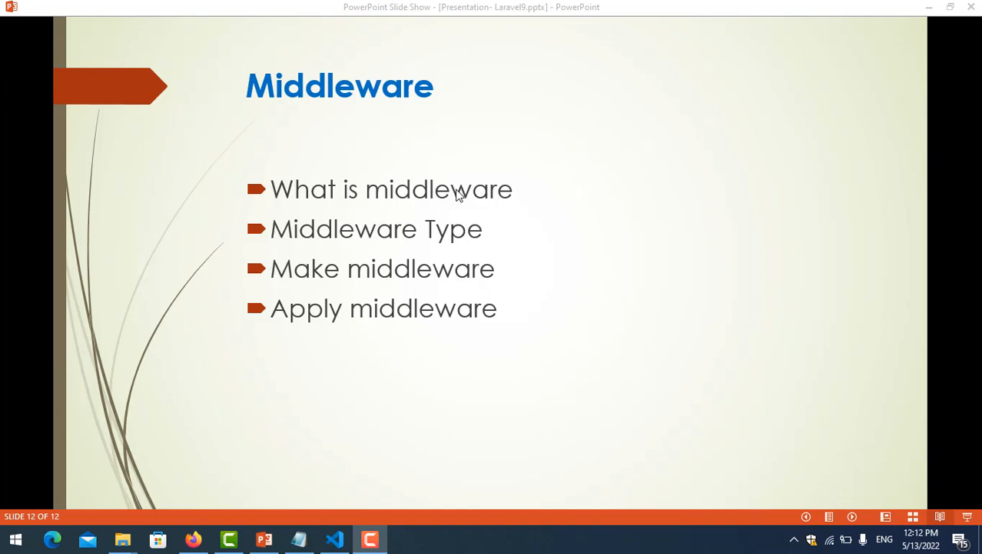
{"action": "mouse_move", "coordinate": [390, 195]}
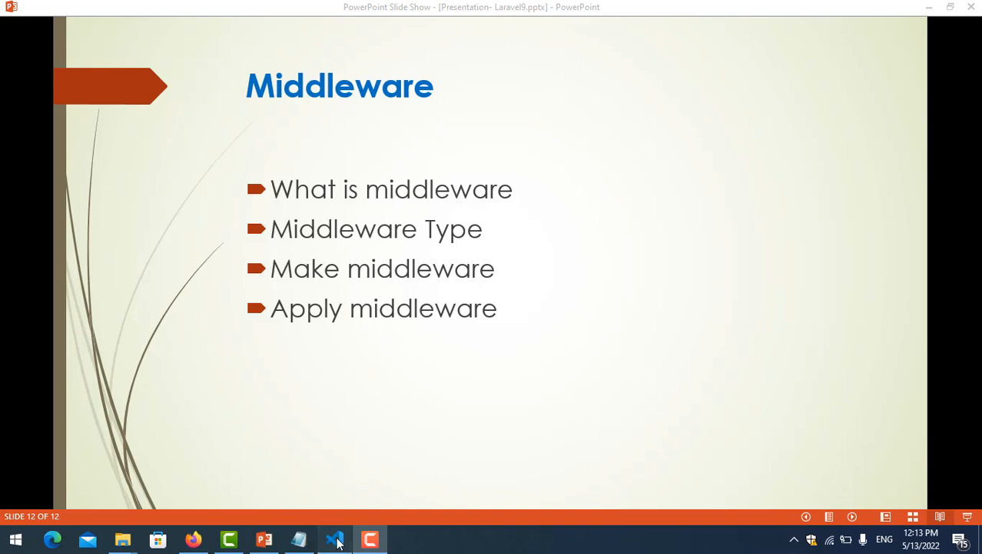
Step: Bring up VS Code and expand the resources > views folder
{"action": "left_click", "coordinate": [334, 538]}
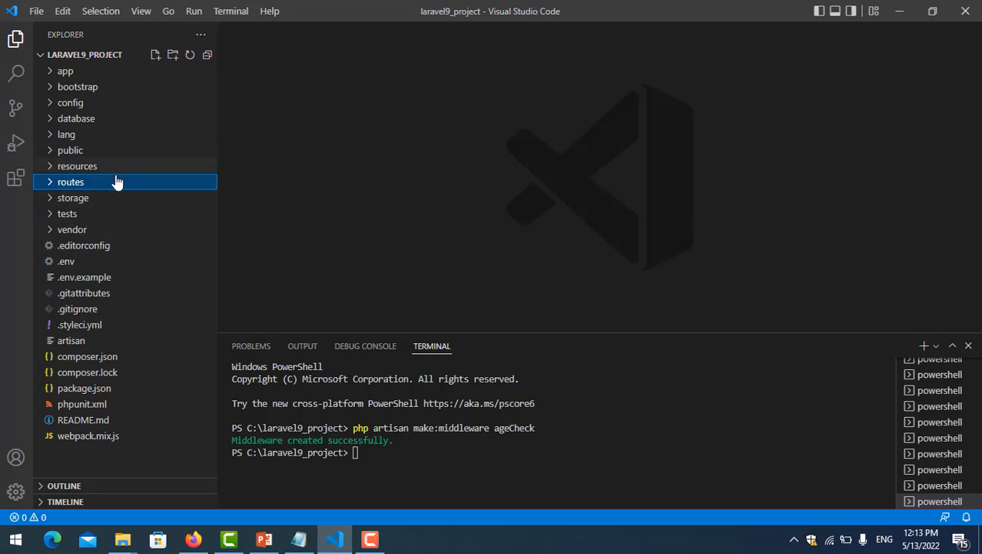
{"action": "left_click", "coordinate": [77, 165]}
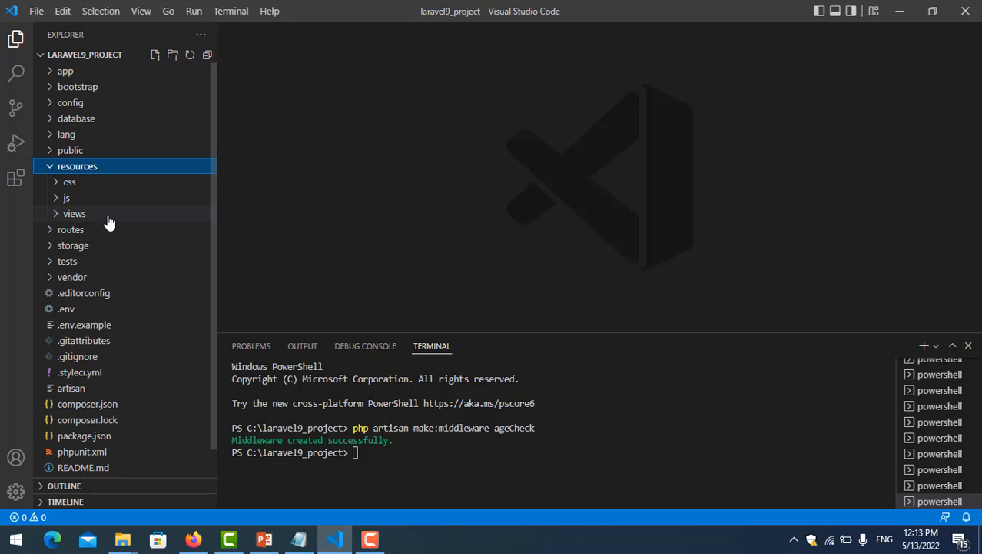
{"action": "left_click", "coordinate": [74, 213]}
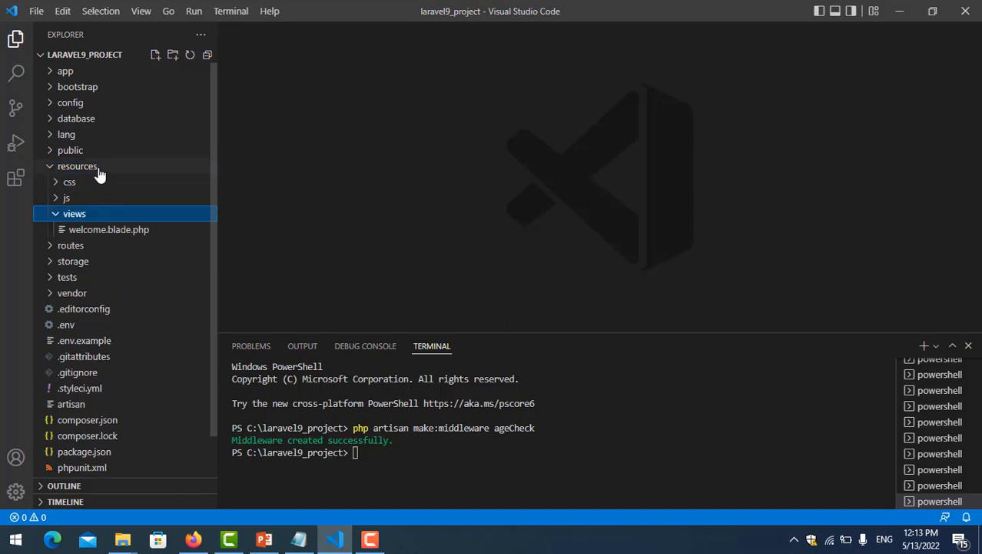
{"action": "mouse_move", "coordinate": [92, 223]}
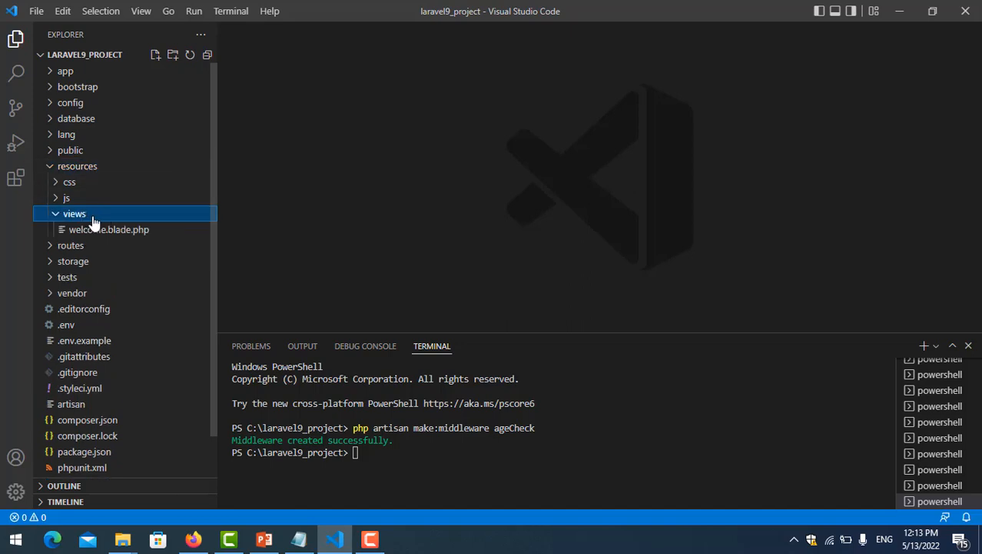
Step: Create home.blade.php in views with the heading <h1>This is home page</h1>
{"action": "left_click", "coordinate": [155, 55]}
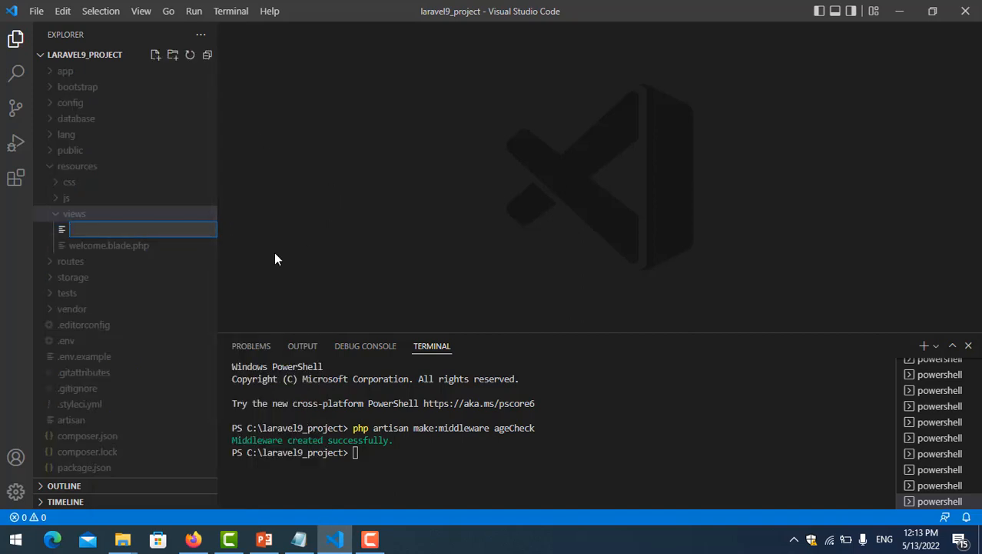
{"action": "type", "text": "home.blac"}
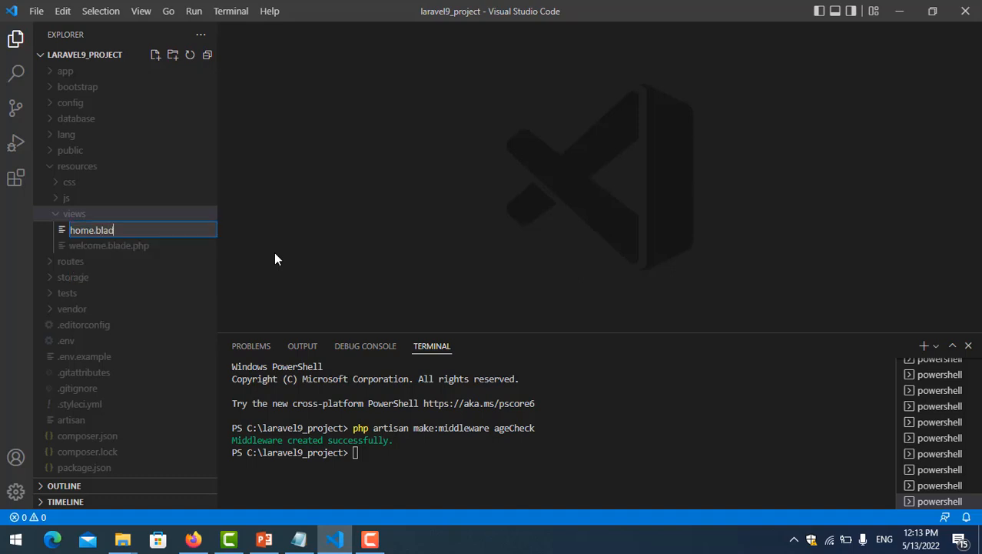
{"action": "type", "text": "e.php"}
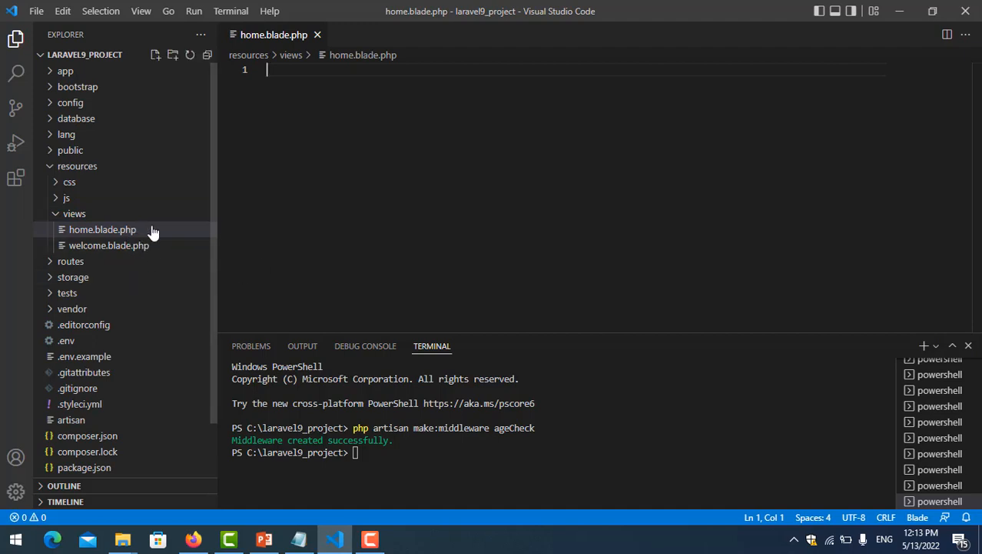
{"action": "type", "text": "<"}
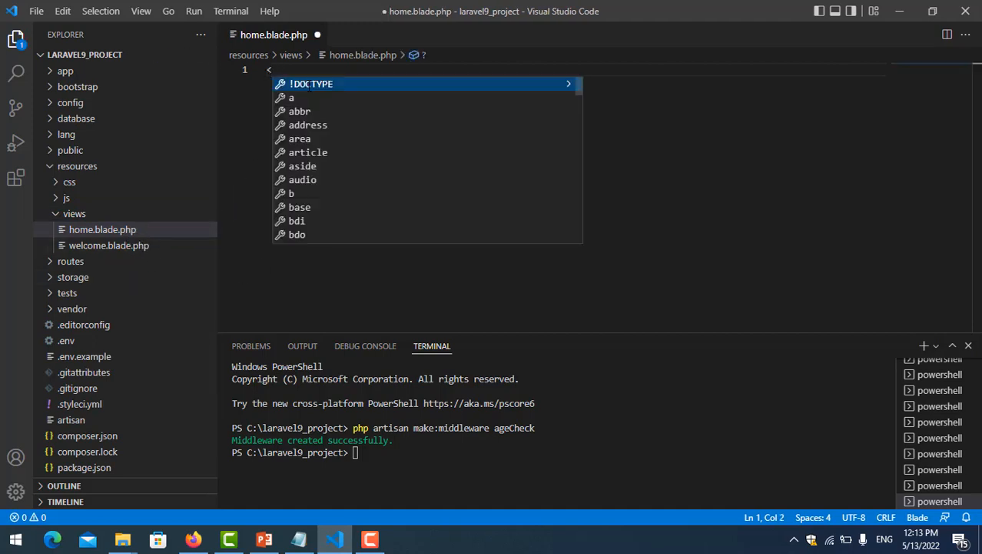
{"action": "type", "text": "h1"}
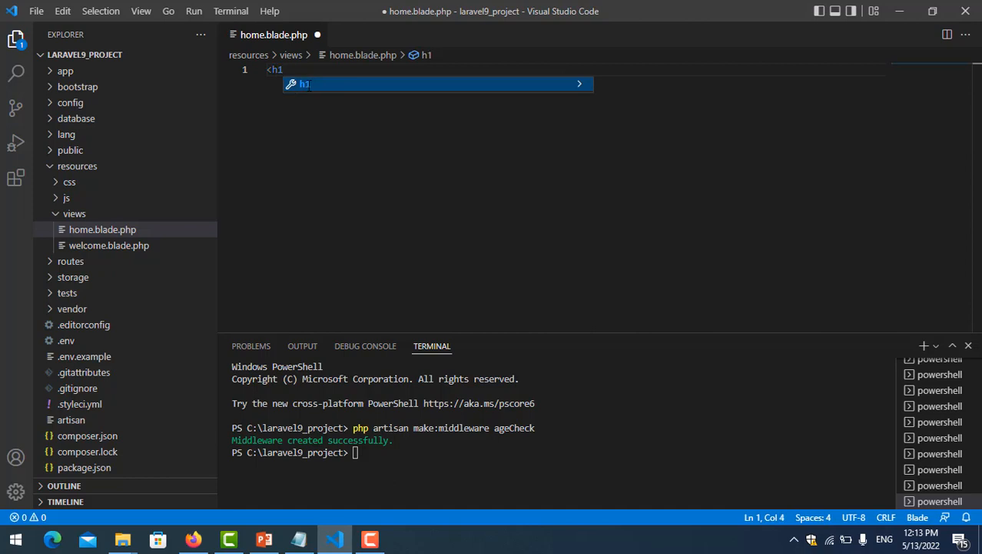
{"action": "key", "text": "Tab"}
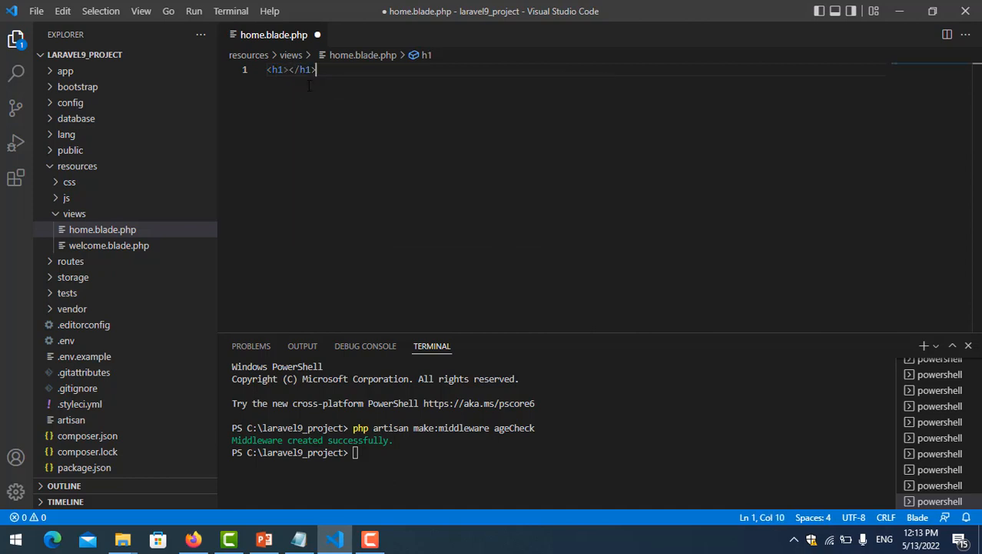
{"action": "left_click", "coordinate": [290, 69]}
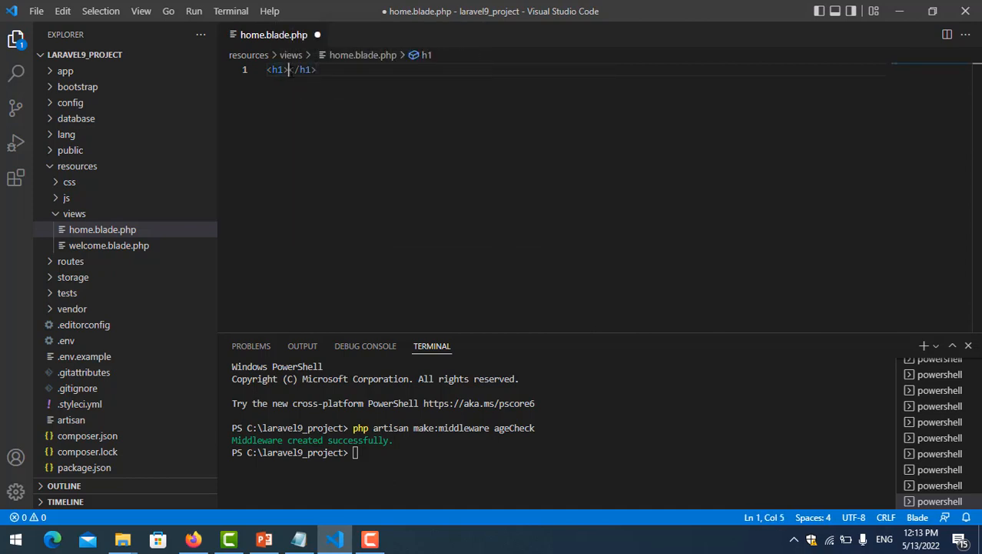
{"action": "type", "text": "his is home page"}
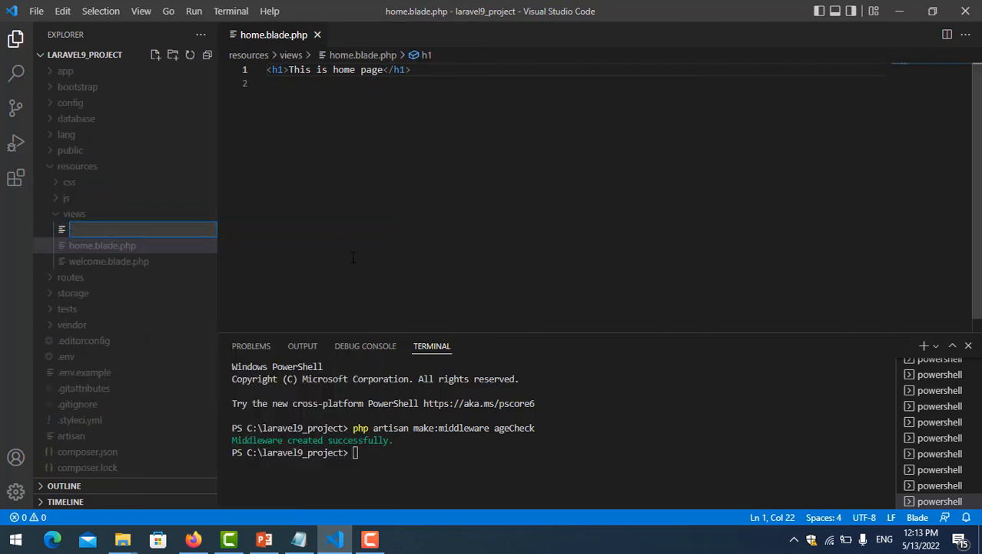
Step: Create user.blade.php with the copied heading, changing 'home' to 'user'
{"action": "type", "text": "u"}
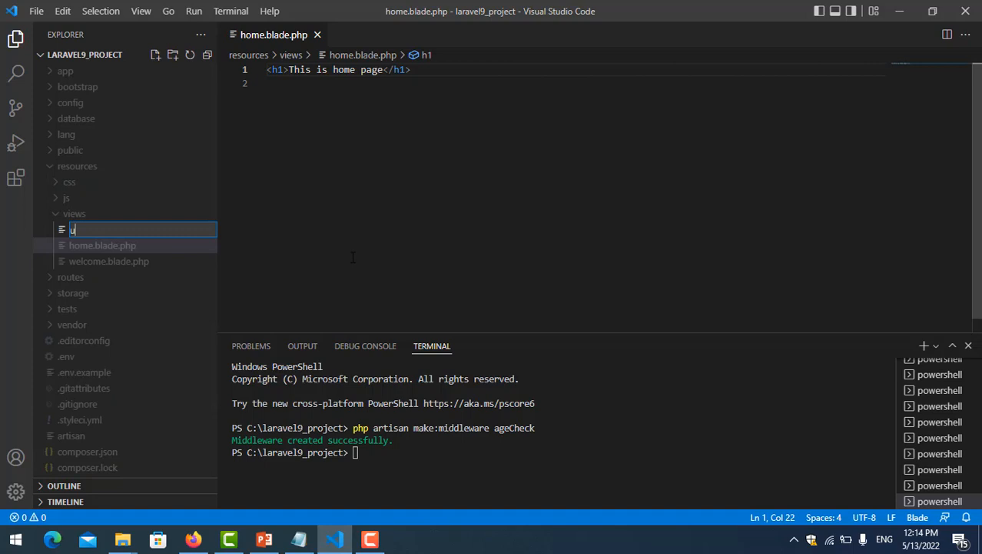
{"action": "type", "text": "ser.blade.php"}
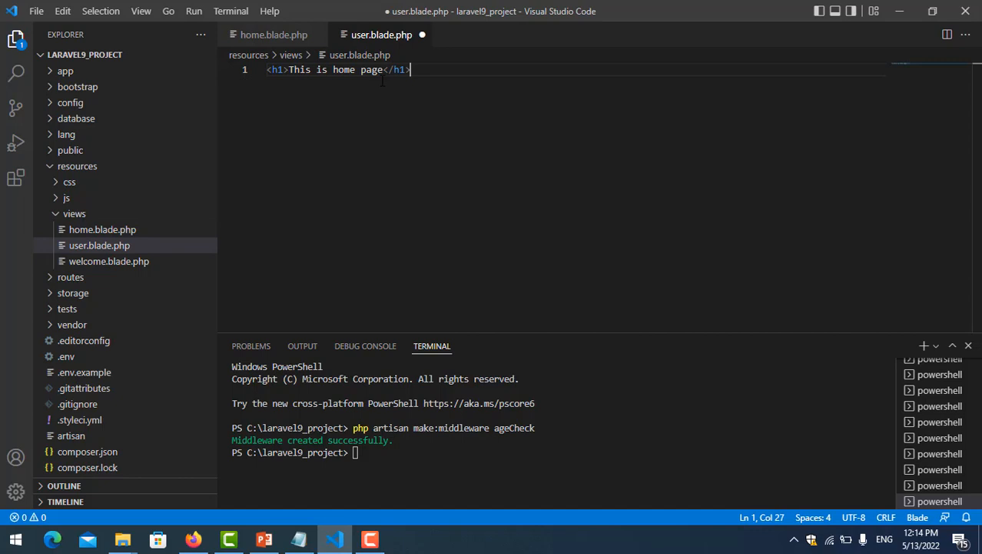
{"action": "double_click", "coordinate": [343, 69]}
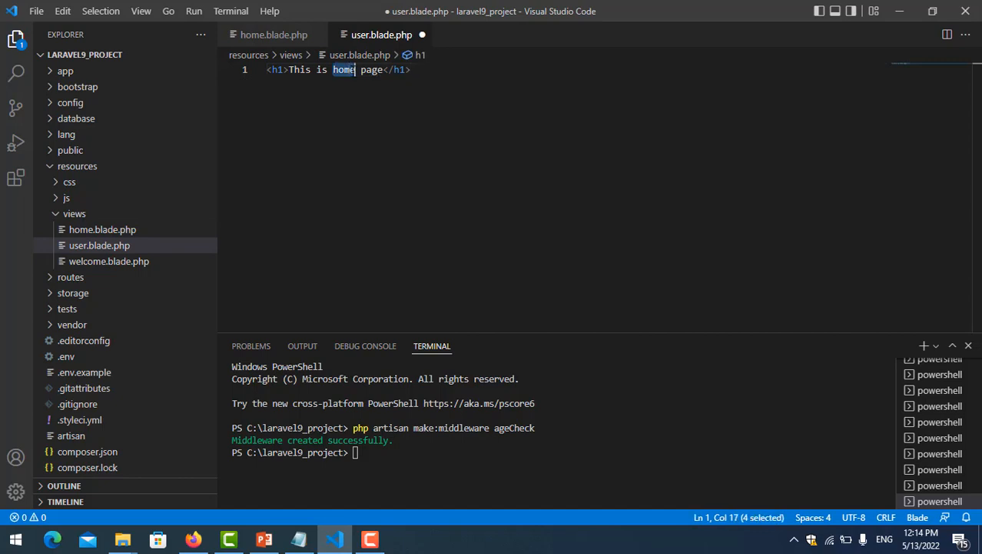
{"action": "type", "text": "user"}
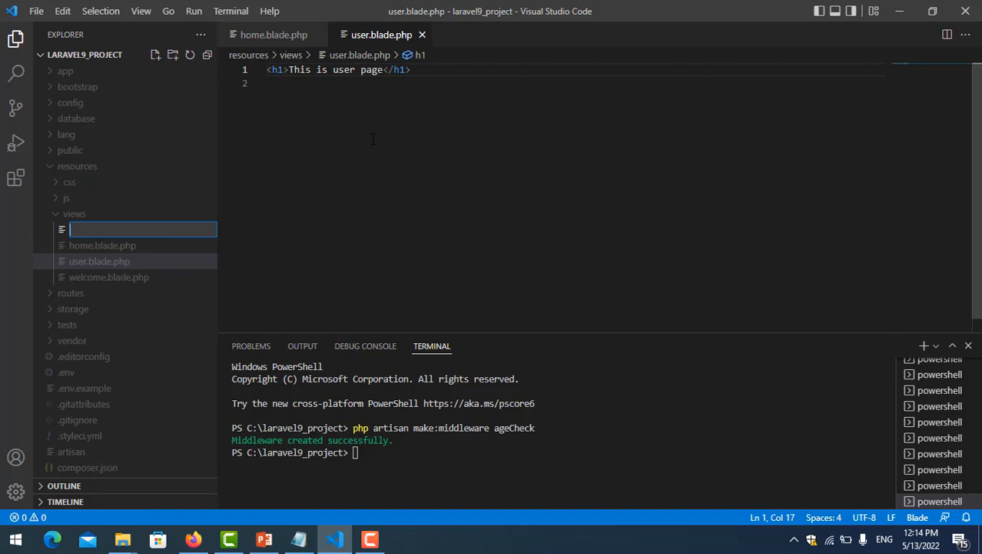
Step: Name the new view file notaccess.blade.php, correcting the mistyped name
{"action": "type", "text": "on"}
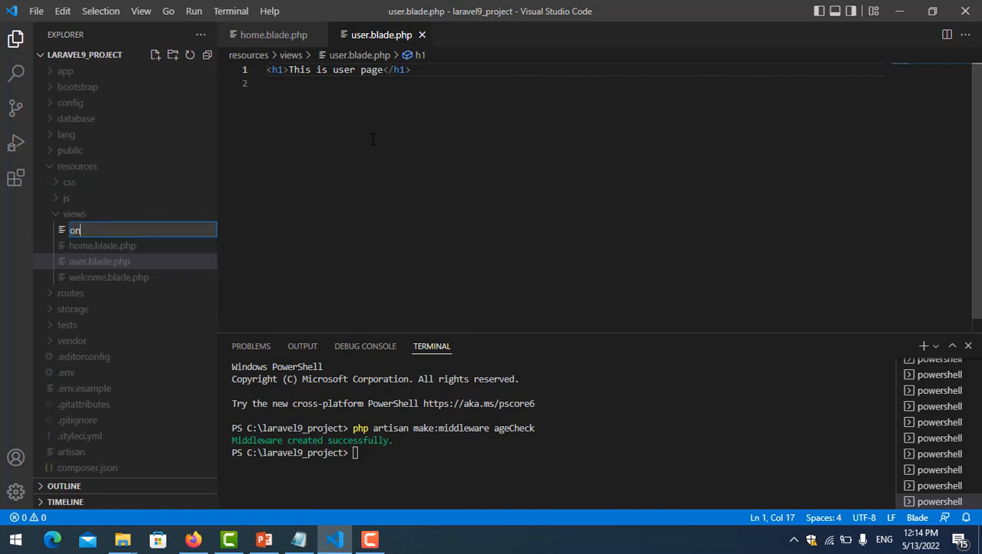
{"action": "key", "text": "Backspace"}
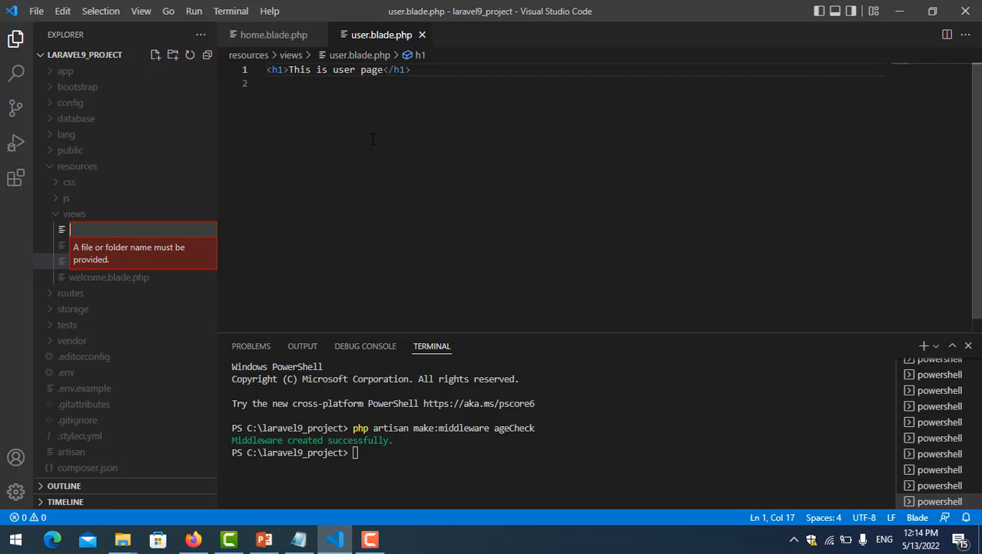
{"action": "type", "text": "nota"}
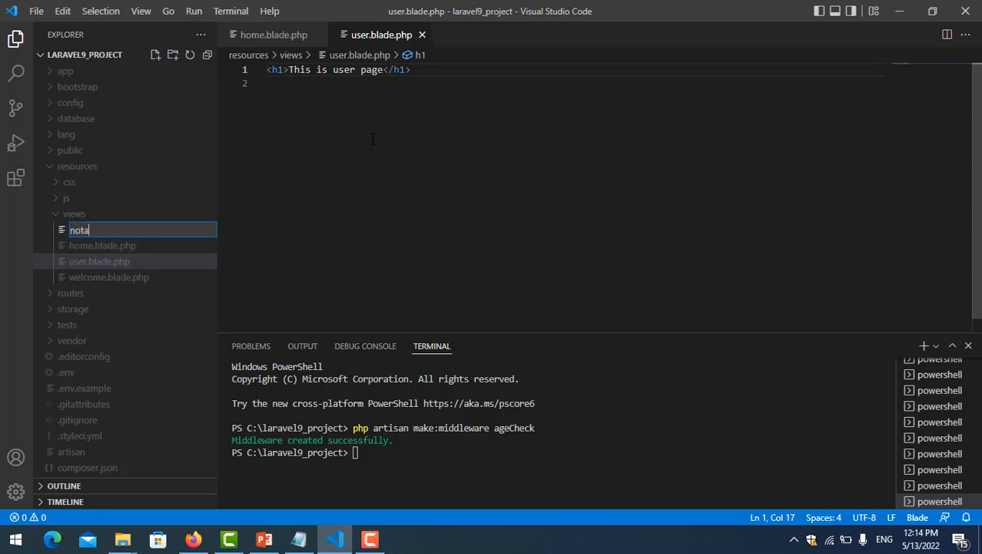
{"action": "type", "text": "ccess"}
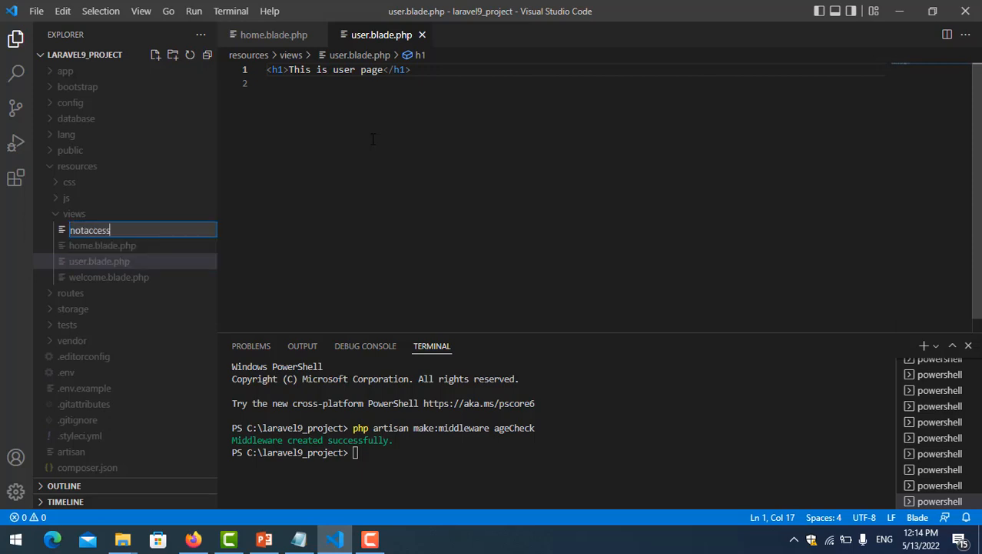
{"action": "type", "text": ".blade.php"}
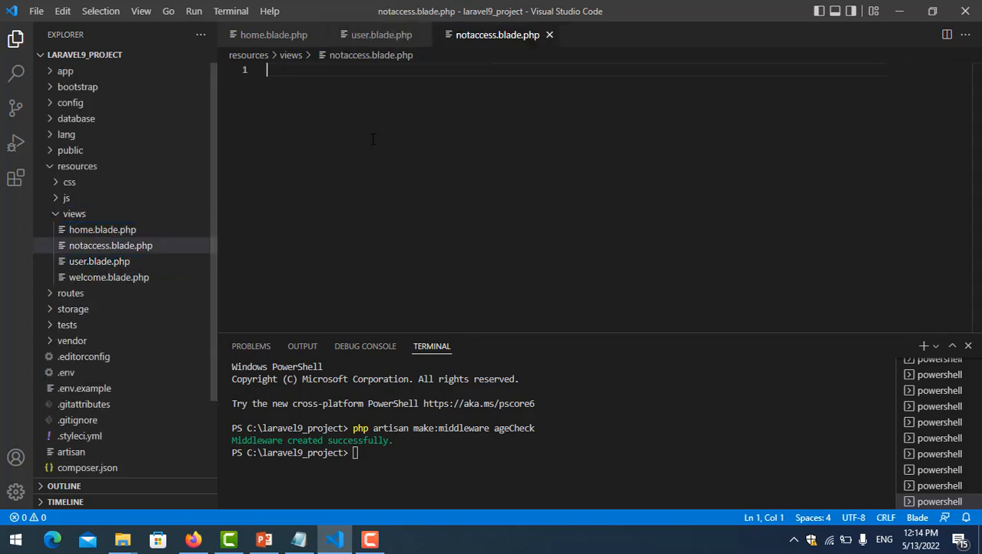
Step: Write the heading <h1>You can not access this page</h1> in notaccess.blade.php
{"action": "left_click", "coordinate": [111, 245]}
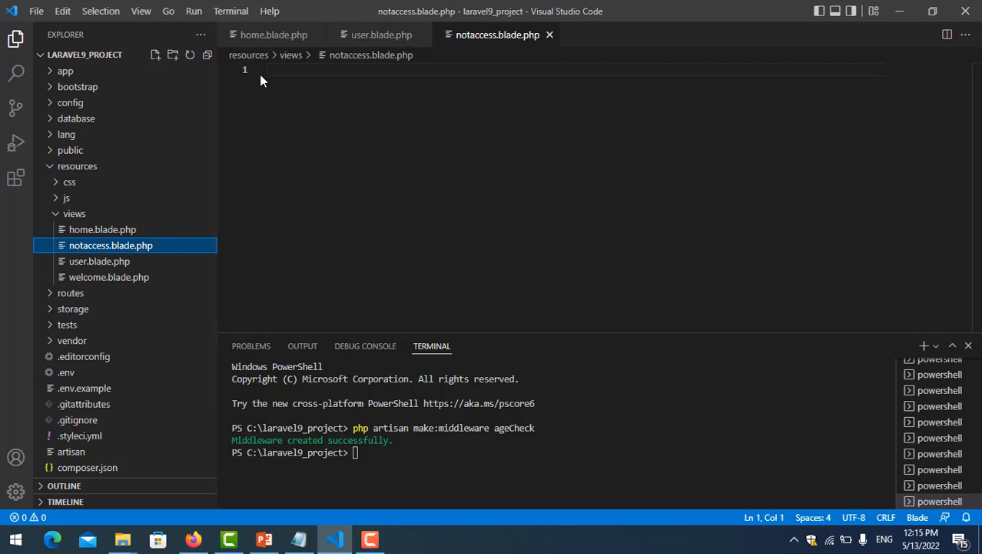
{"action": "type", "text": "<"}
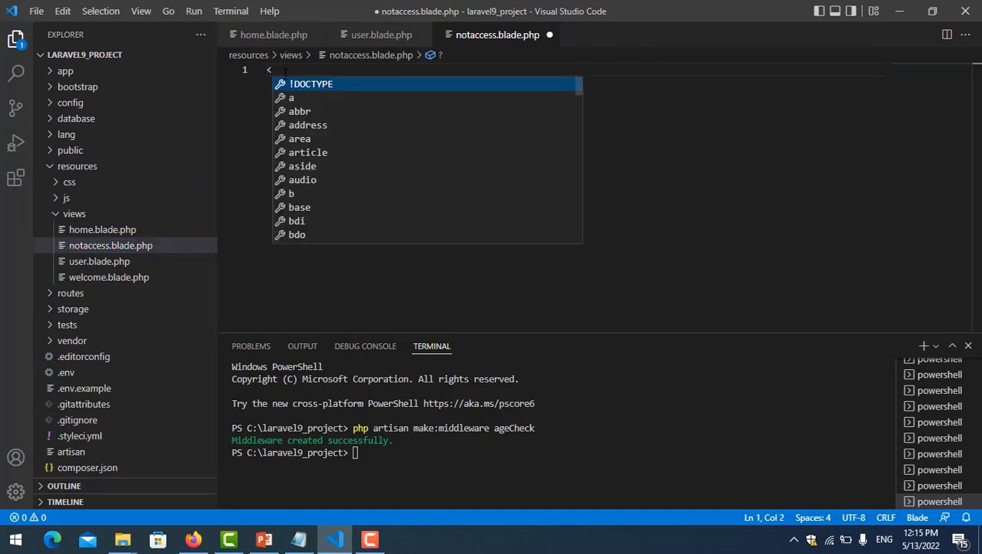
{"action": "type", "text": "h1>"}
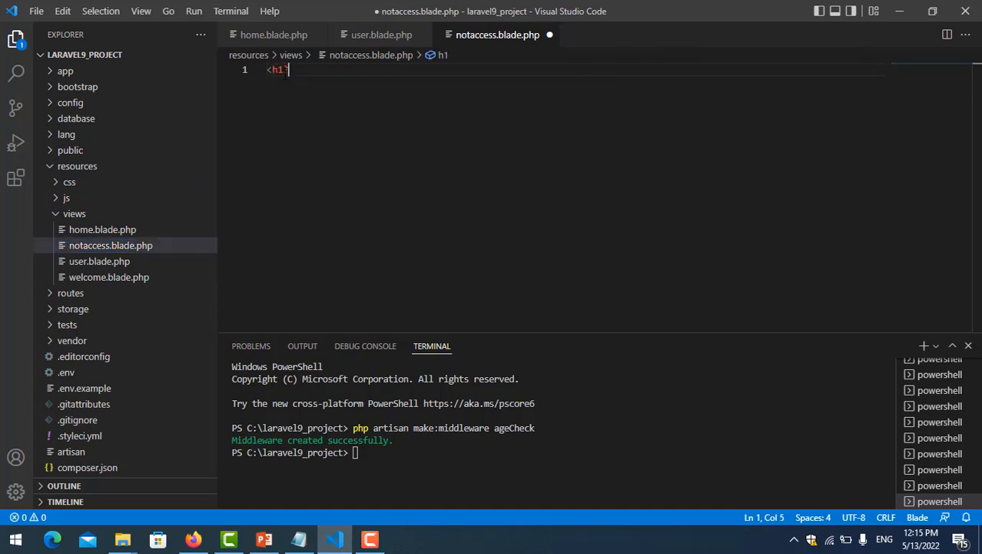
{"action": "type", "text": "<"}
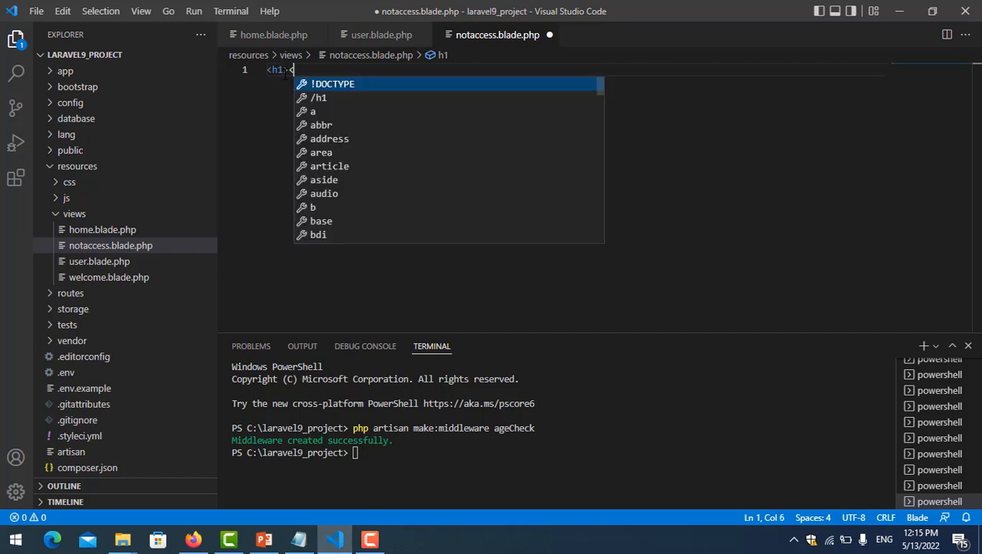
{"action": "type", "text": "/h1>"}
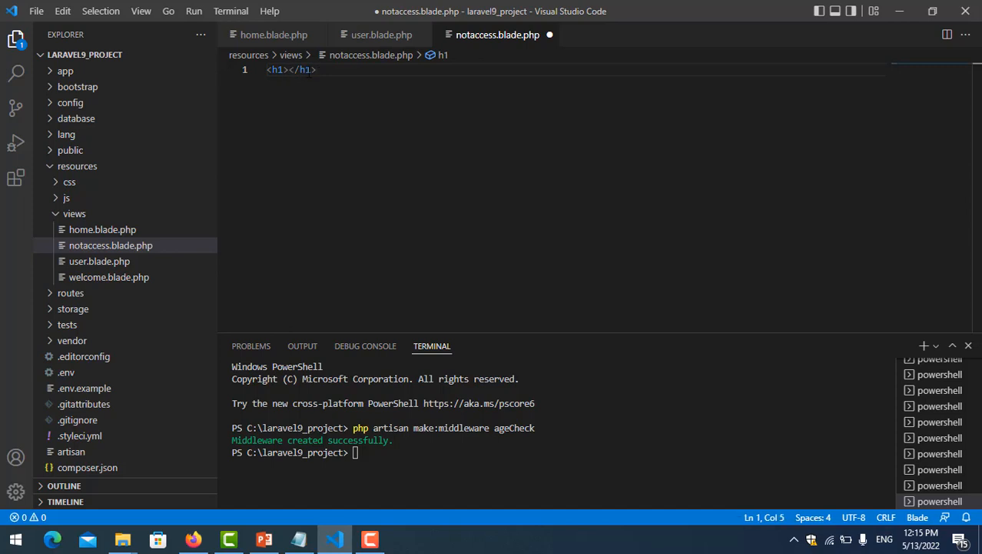
{"action": "type", "text": "You can not access this"}
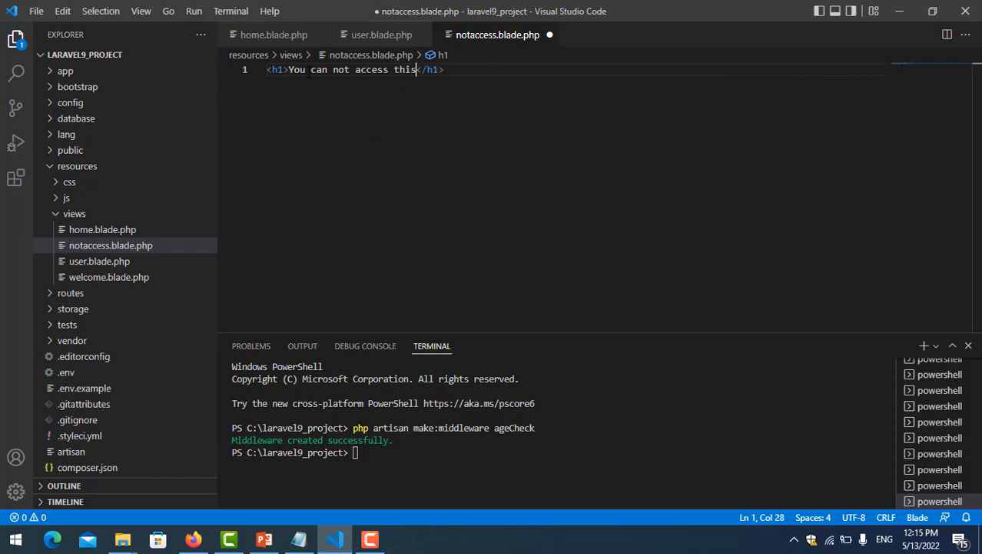
{"action": "type", "text": "page"}
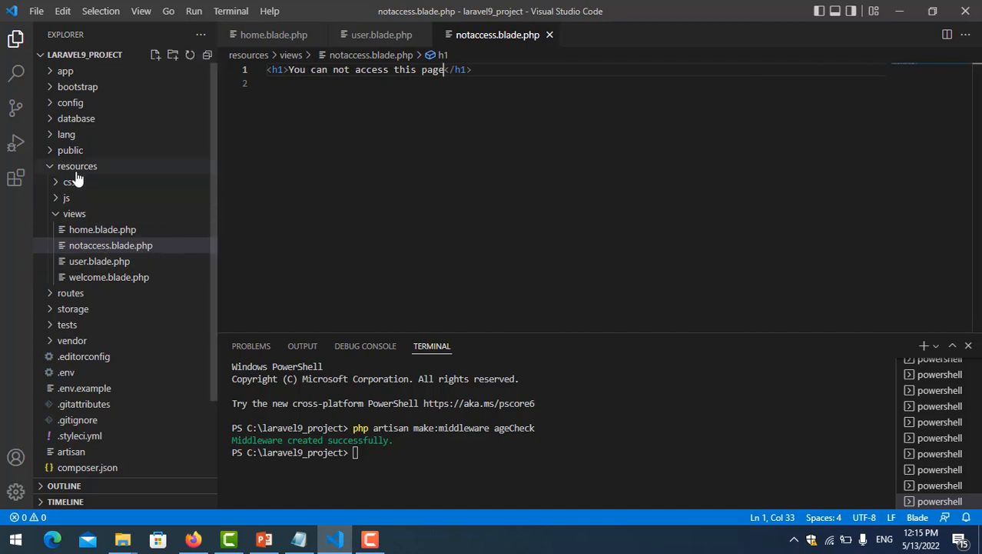
{"action": "left_click", "coordinate": [75, 213]}
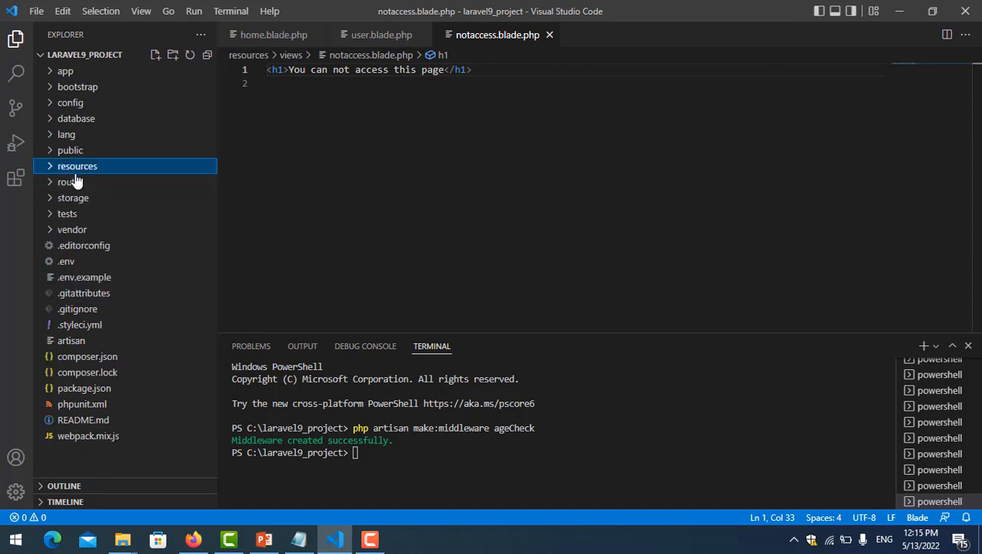
Step: Open routes/web.php and add a Route::view for the home page
{"action": "left_click", "coordinate": [68, 182]}
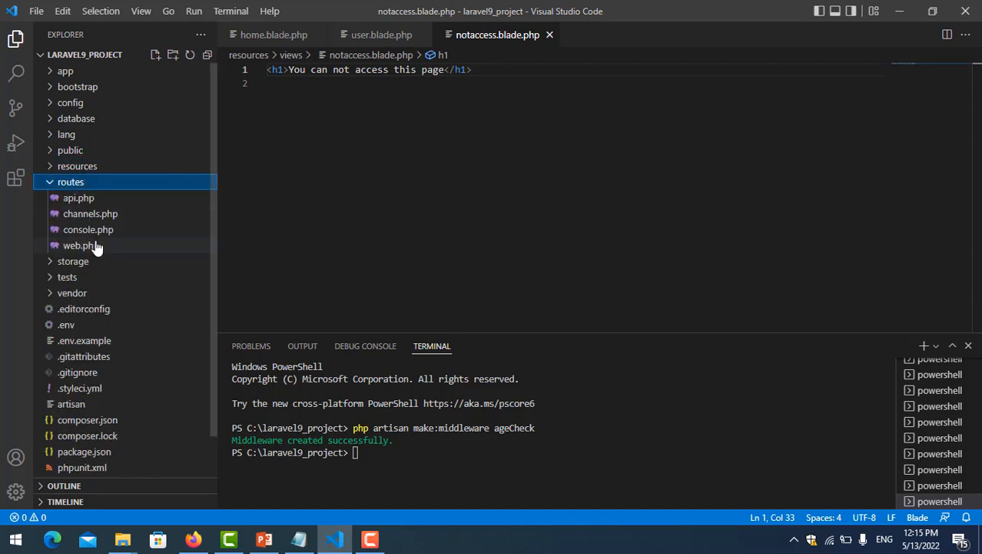
{"action": "left_click", "coordinate": [80, 246]}
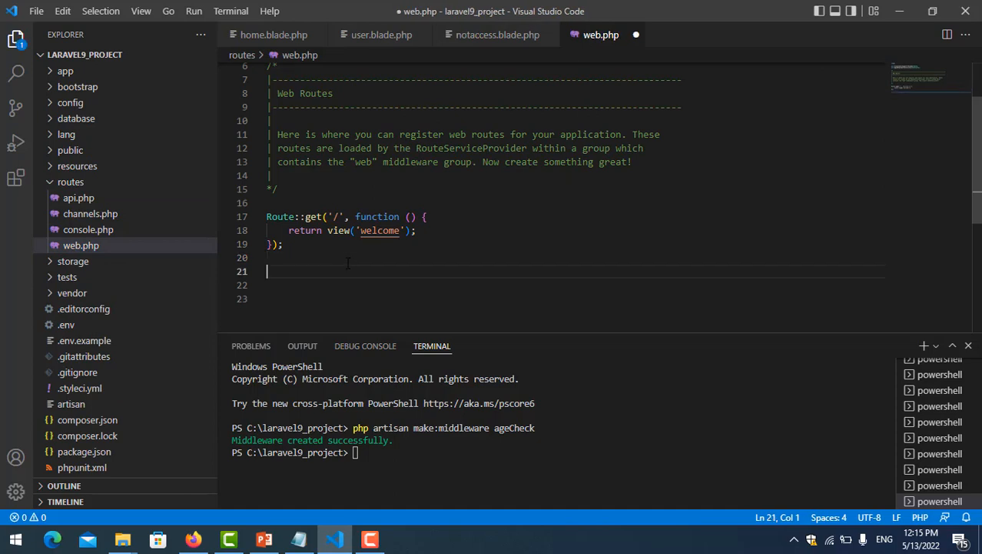
{"action": "type", "text": "Route::view('URI', 'viewName');"}
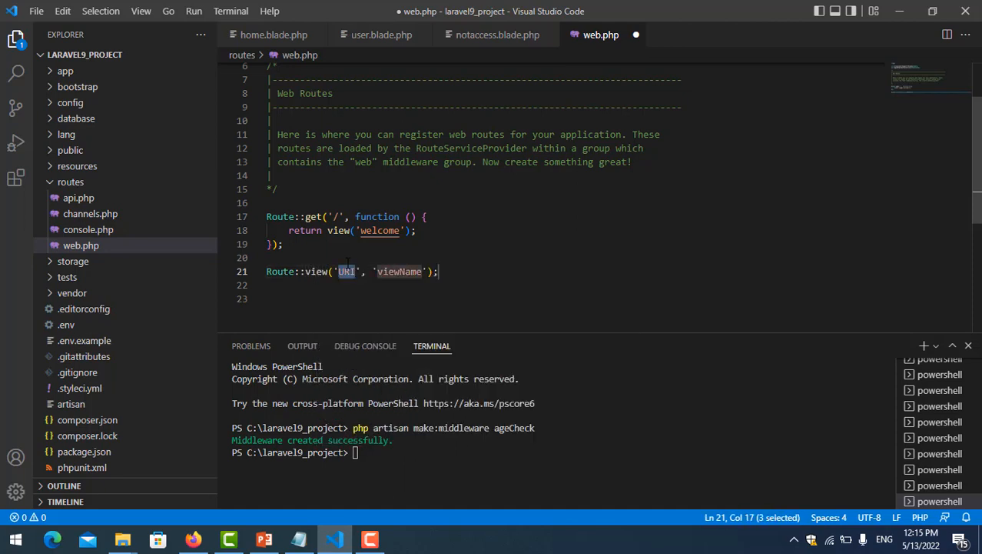
{"action": "type", "text": "home"}
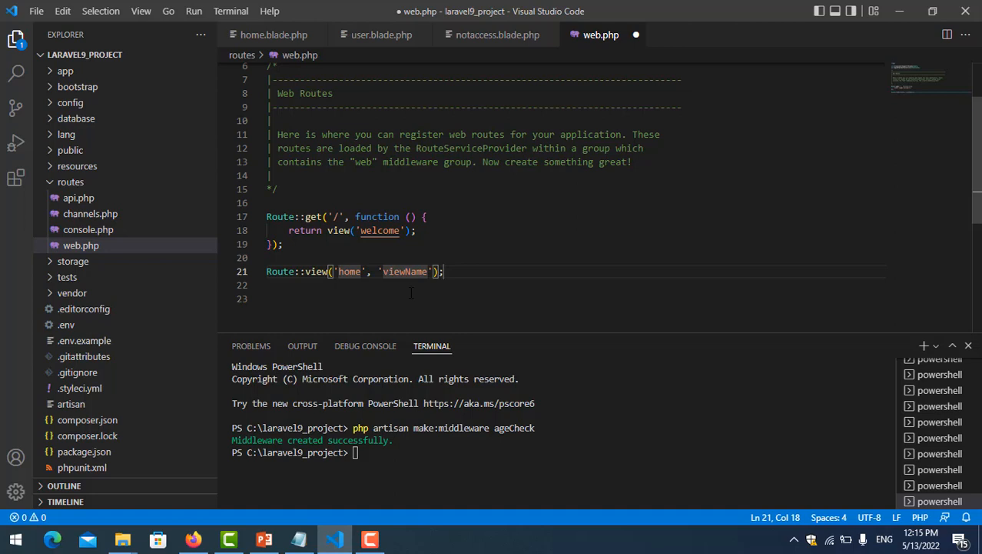
{"action": "type", "text": "H"}
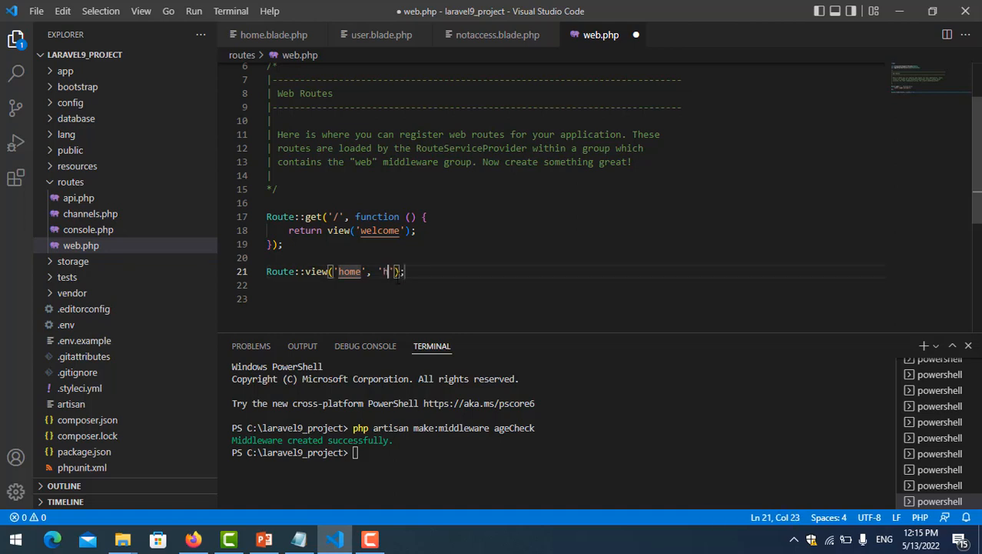
{"action": "type", "text": "ome"}
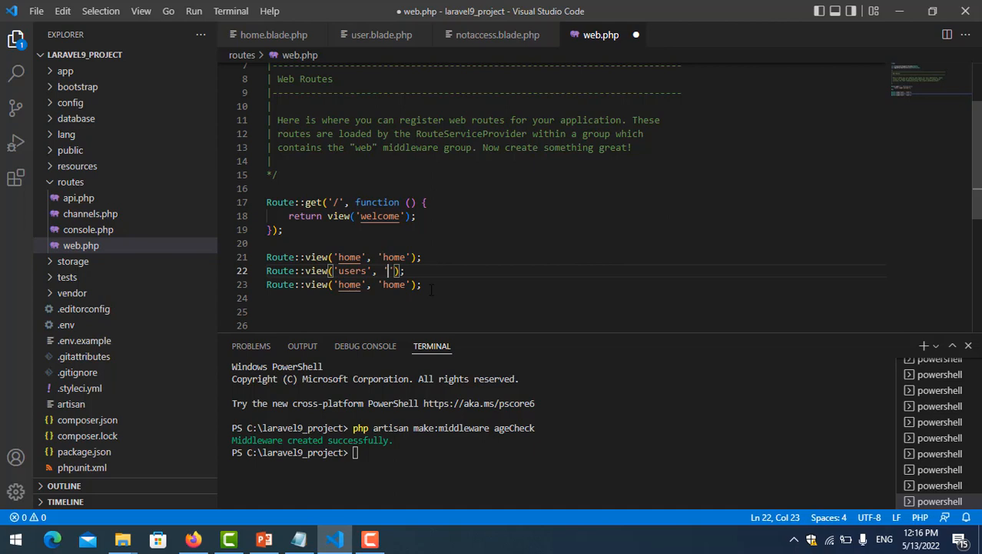
Step: Add Route::view lines for users and notaccess, then check them in Firefox
{"action": "type", "text": "user"}
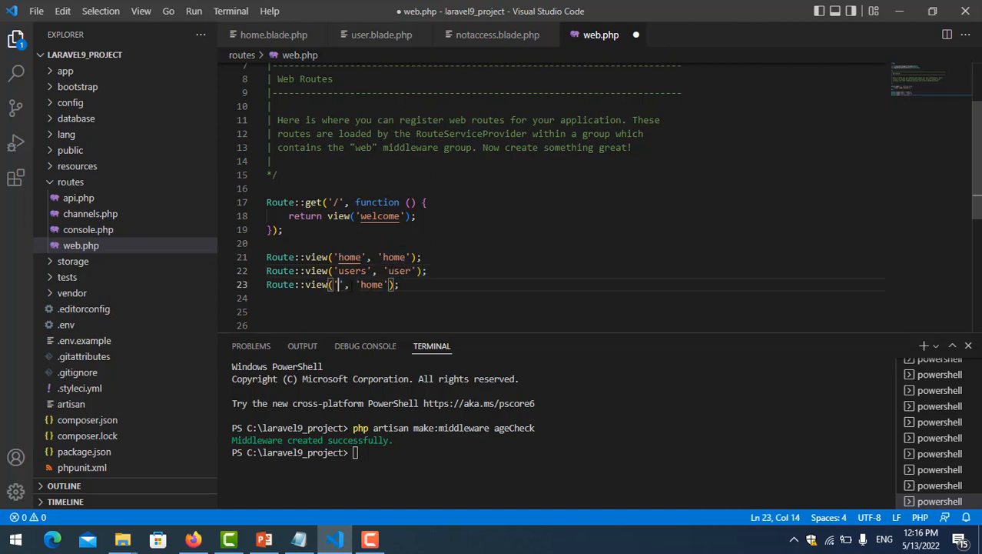
{"action": "type", "text": "no"}
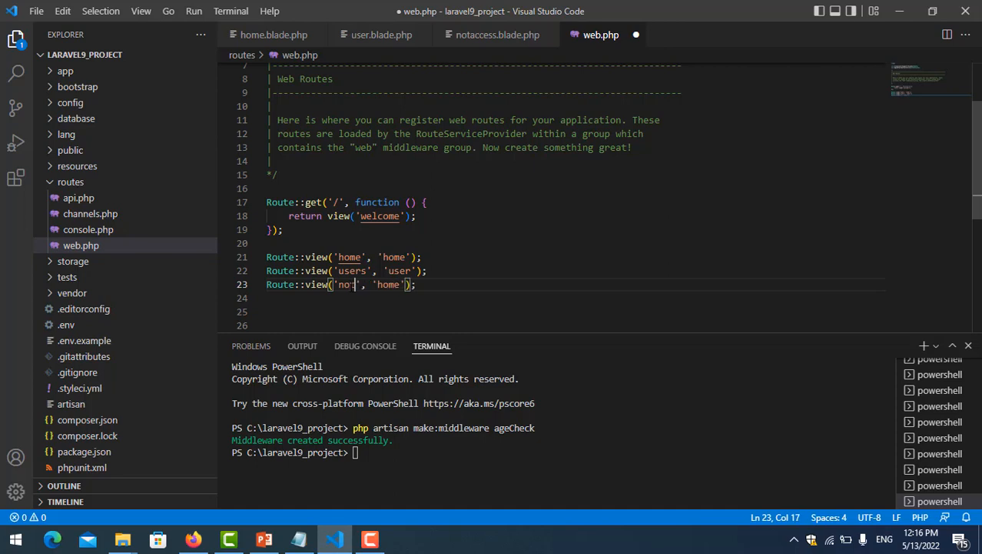
{"action": "type", "text": "taccess"}
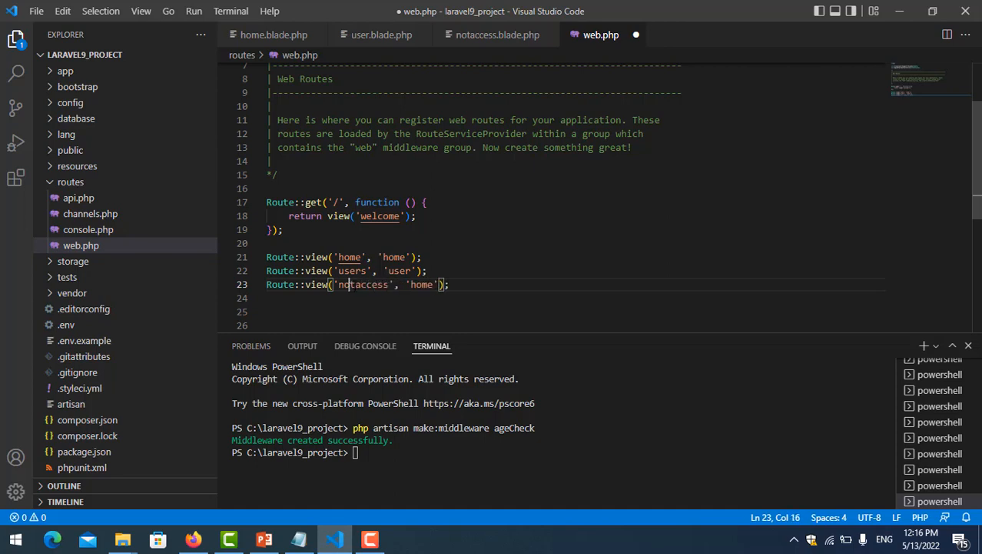
{"action": "type", "text": "r"}
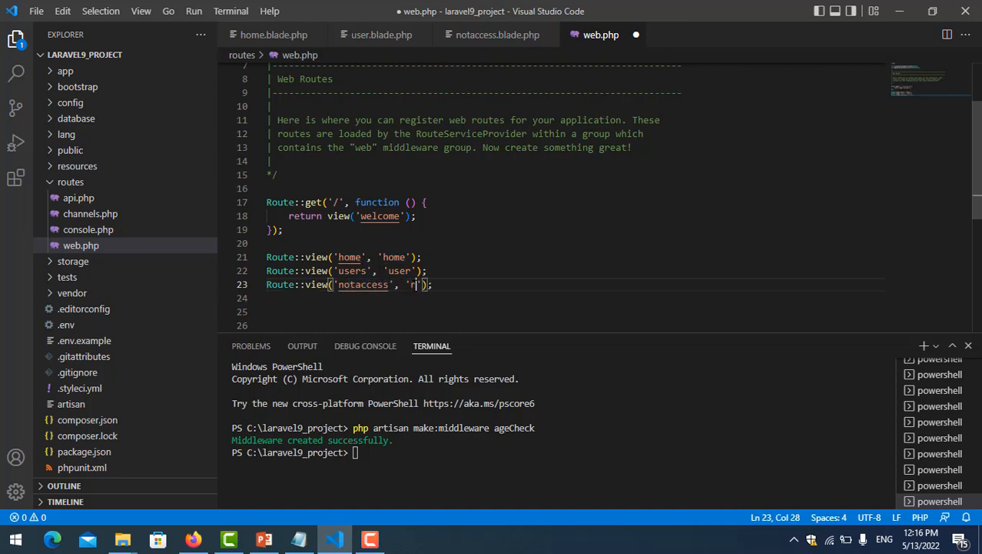
{"action": "type", "text": "otaccess"}
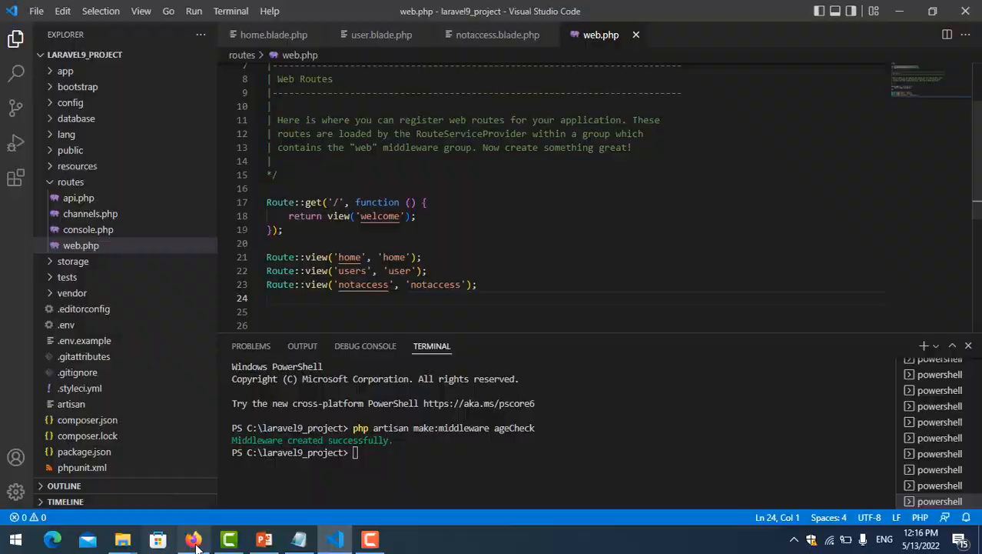
{"action": "left_click", "coordinate": [193, 539]}
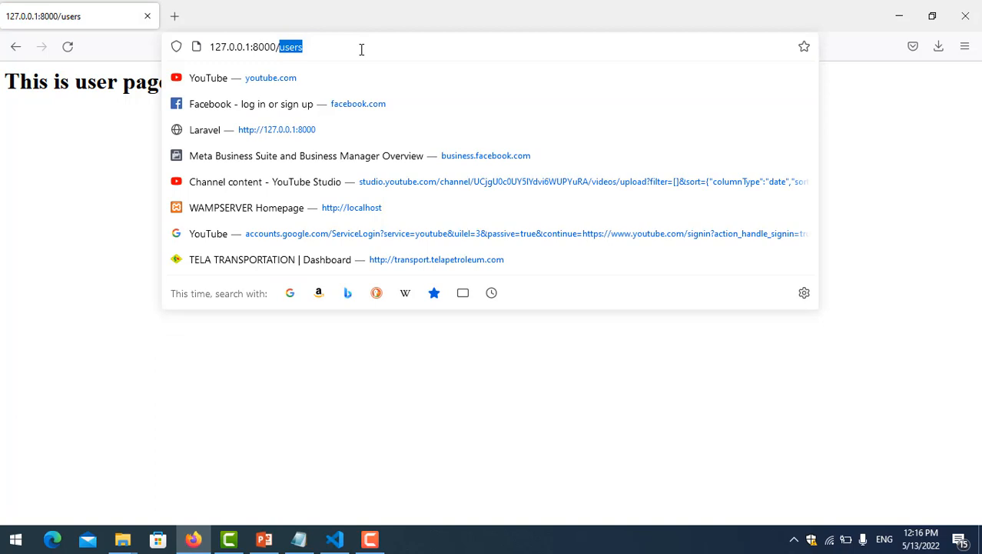
Step: Load the notaccess URL in Firefox, then return to VS Code
{"action": "type", "text": "notaccess"}
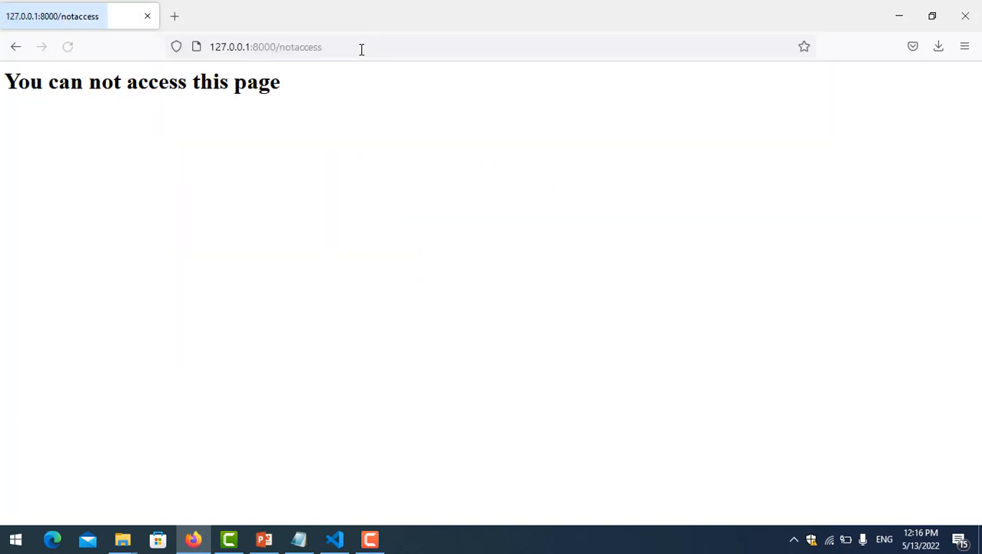
{"action": "left_click", "coordinate": [334, 538]}
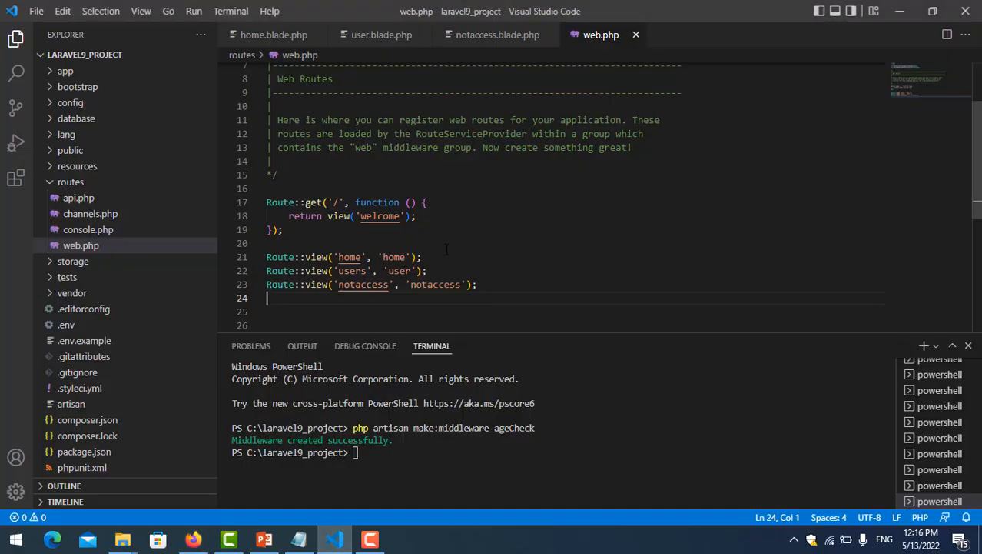
{"action": "mouse_move", "coordinate": [466, 358]}
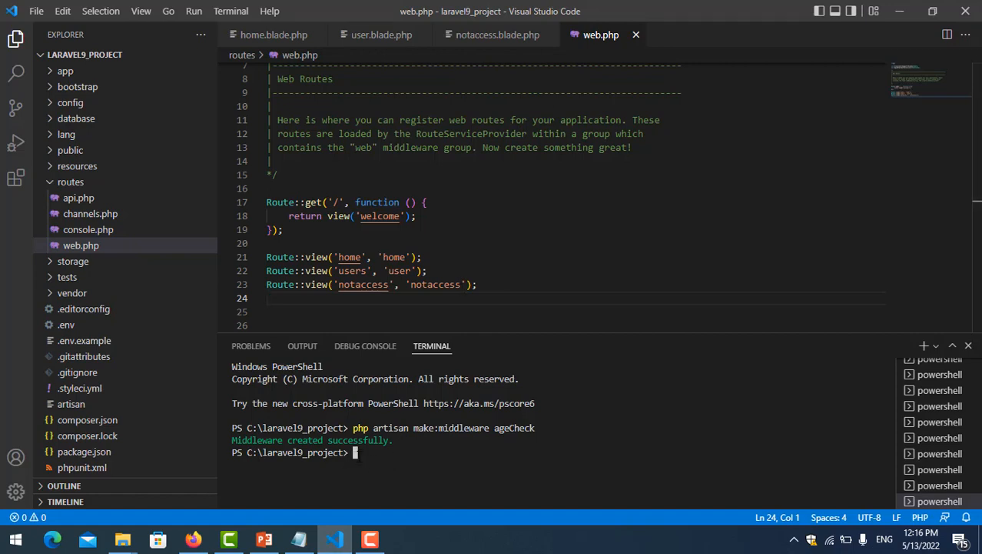
Step: Clear the terminal and run php artisan make:middleware ageChecking
{"action": "type", "text": "cle"}
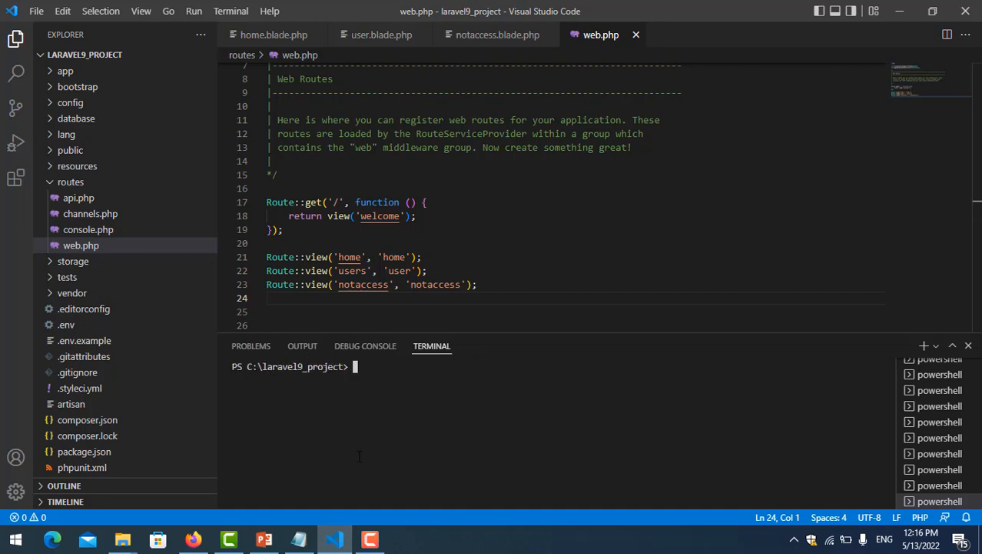
{"action": "type", "text": "php a"}
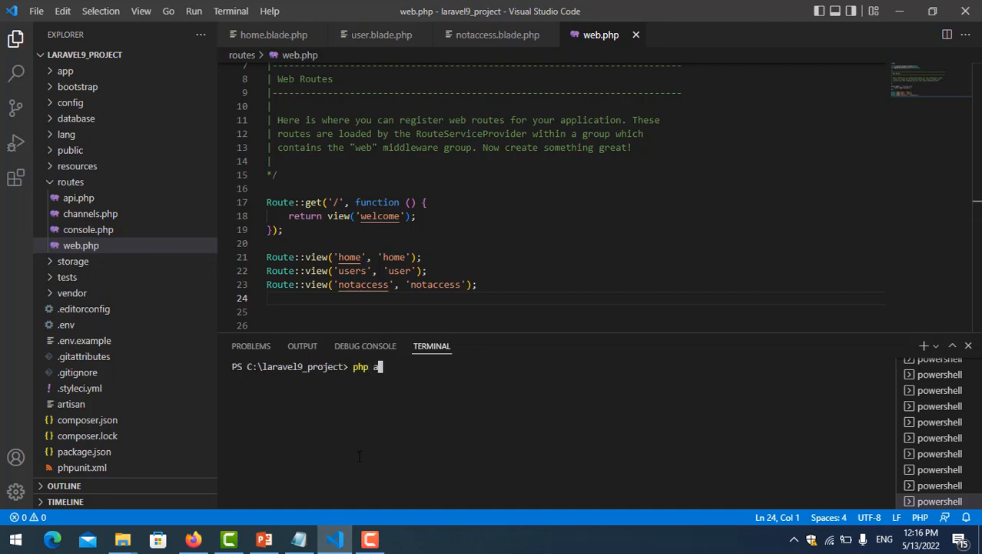
{"action": "type", "text": "rtisan"}
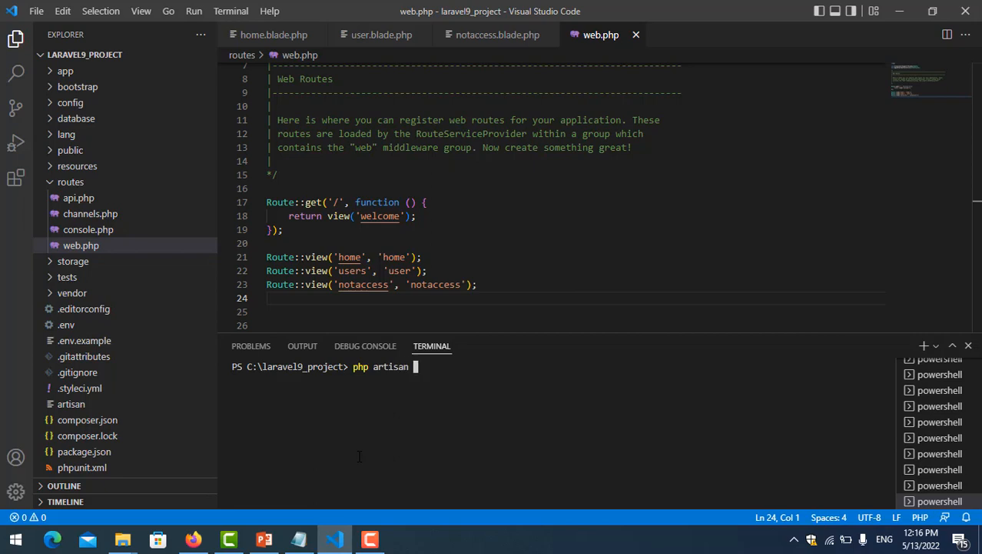
{"action": "type", "text": "make:m"}
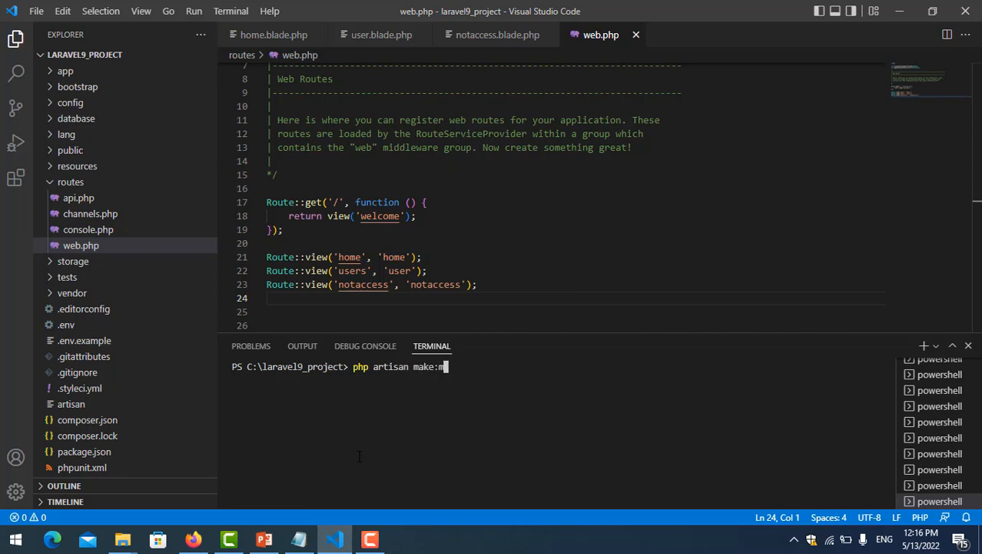
{"action": "type", "text": "iddle"}
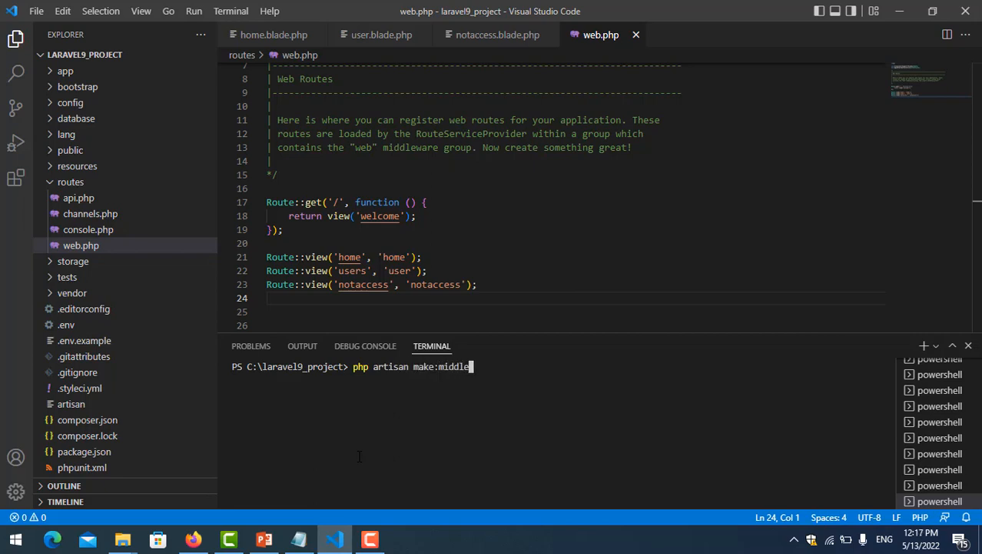
{"action": "type", "text": "ware"}
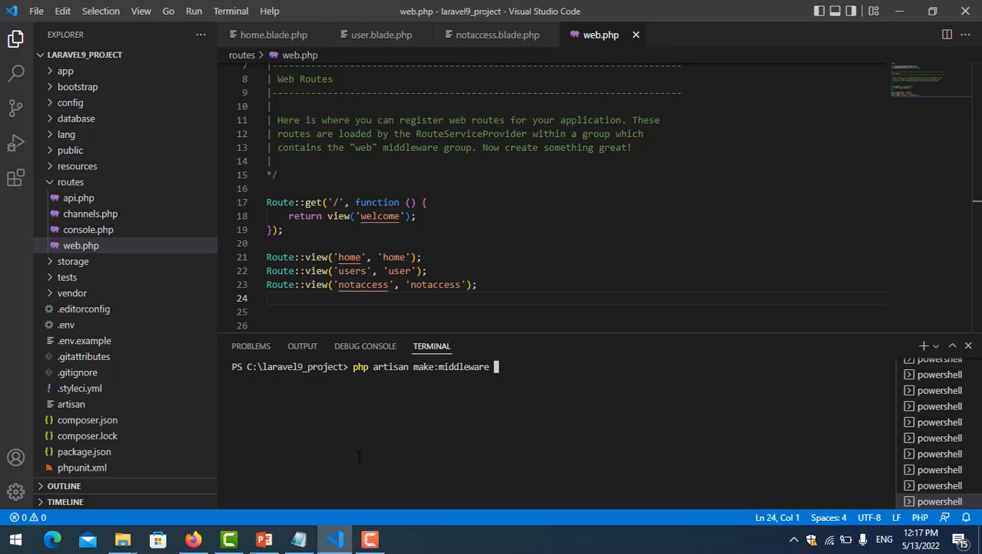
{"action": "type", "text": "ageCh"}
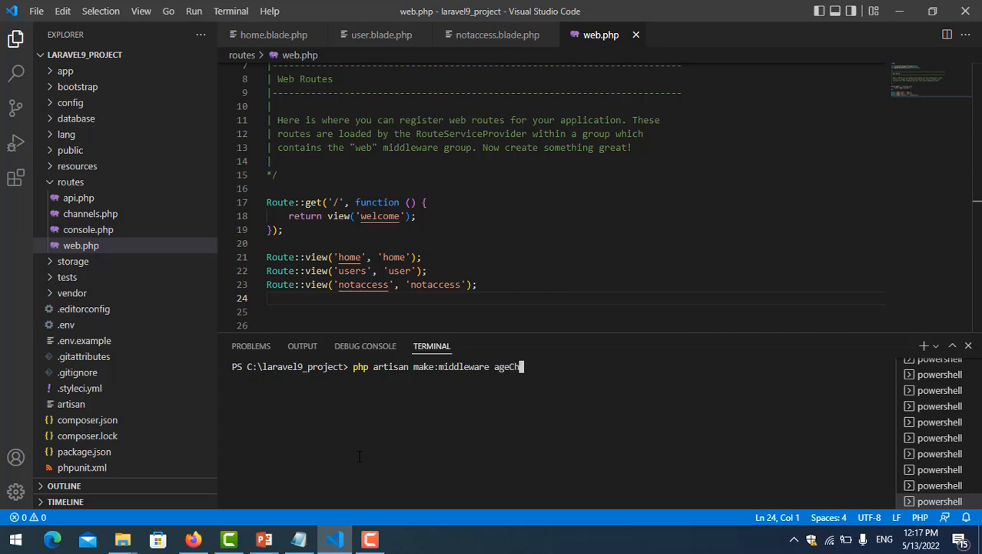
{"action": "type", "text": "ecking"}
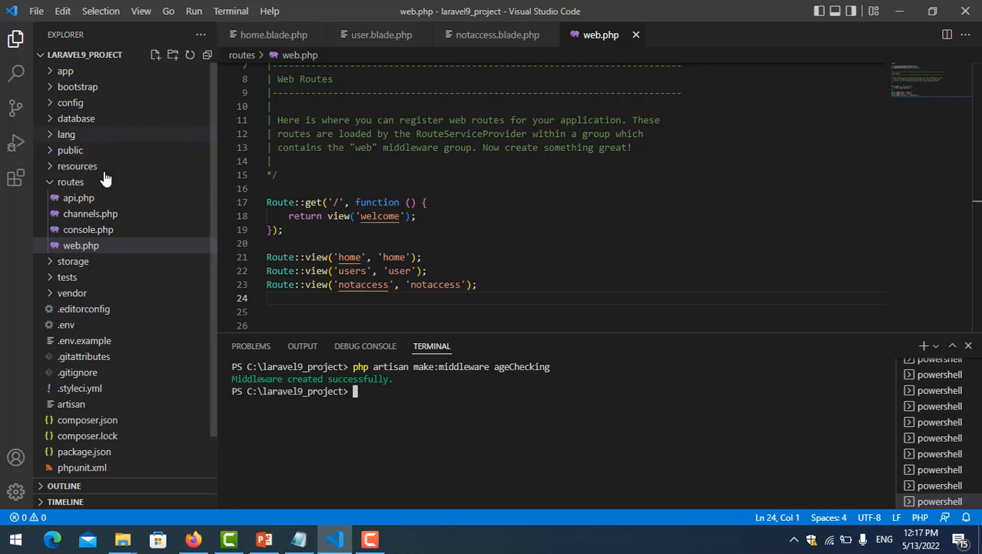
Step: Expand app > Http > Middleware and open Kernel.php
{"action": "left_click", "coordinate": [65, 71]}
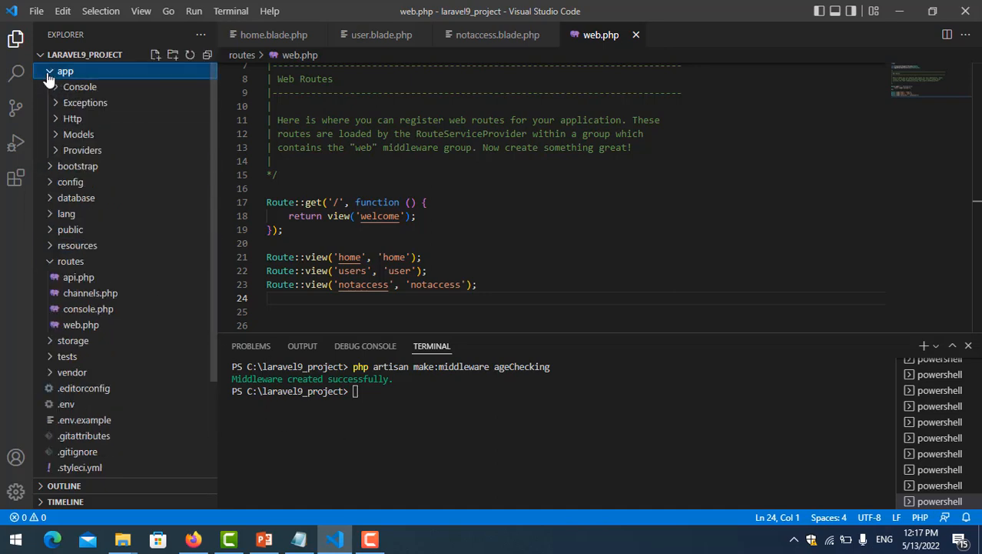
{"action": "left_click", "coordinate": [72, 118]}
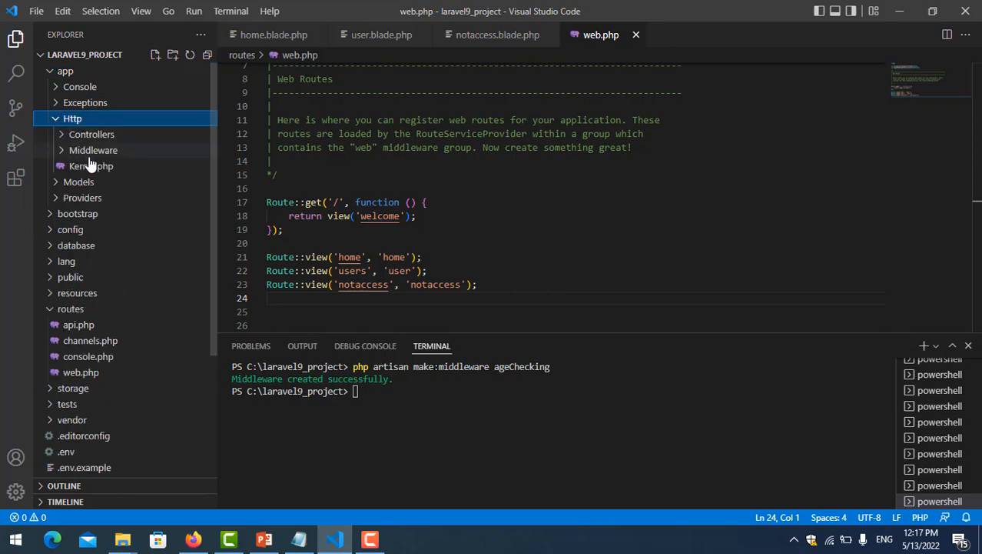
{"action": "left_click", "coordinate": [93, 150]}
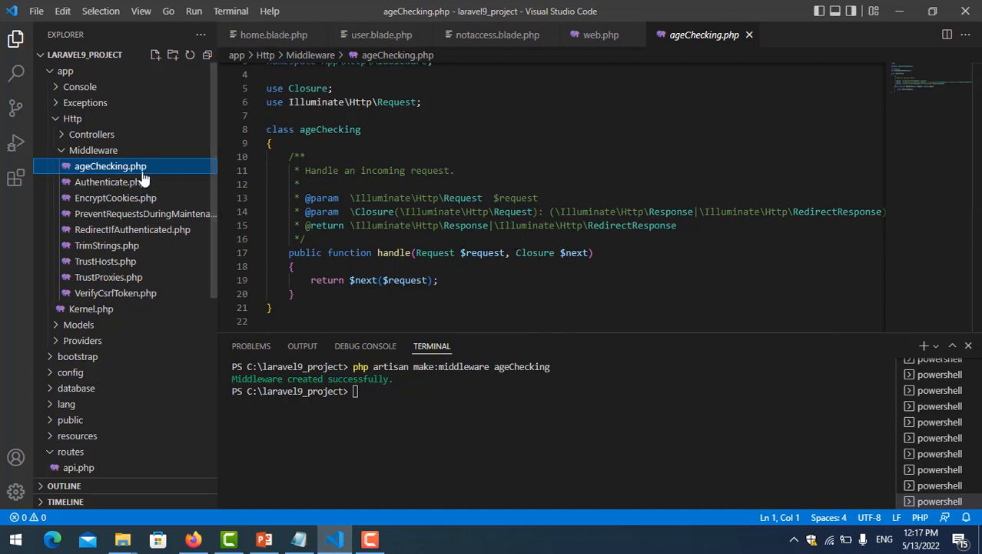
{"action": "mouse_move", "coordinate": [91, 309]}
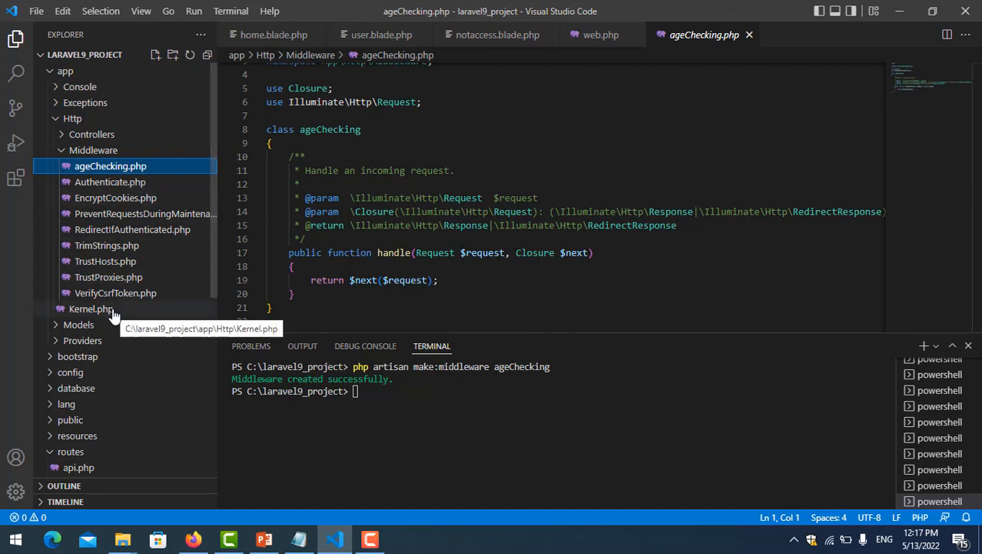
{"action": "left_click", "coordinate": [90, 309]}
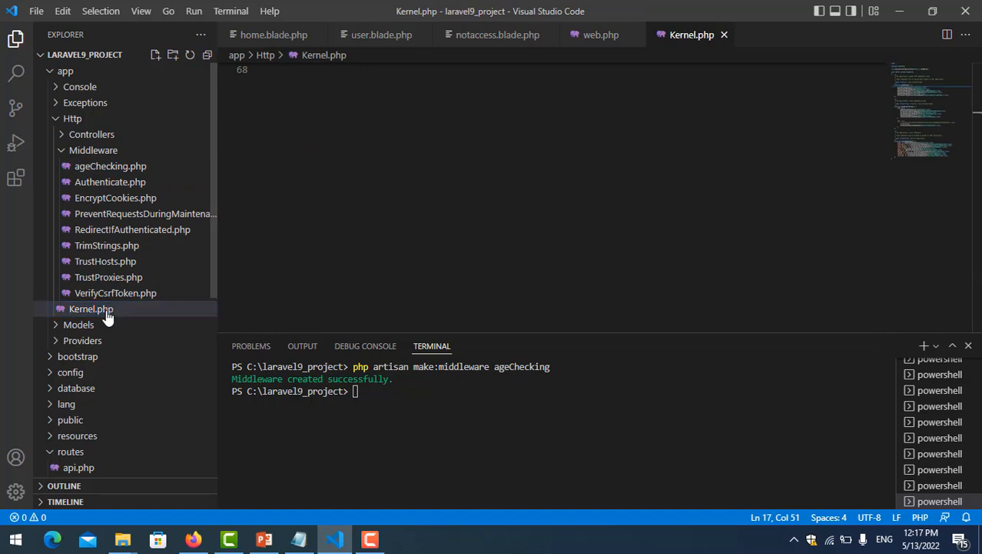
Step: Scroll Kernel.php to $middleware and duplicate the commented TrustHosts line
{"action": "left_click", "coordinate": [90, 309]}
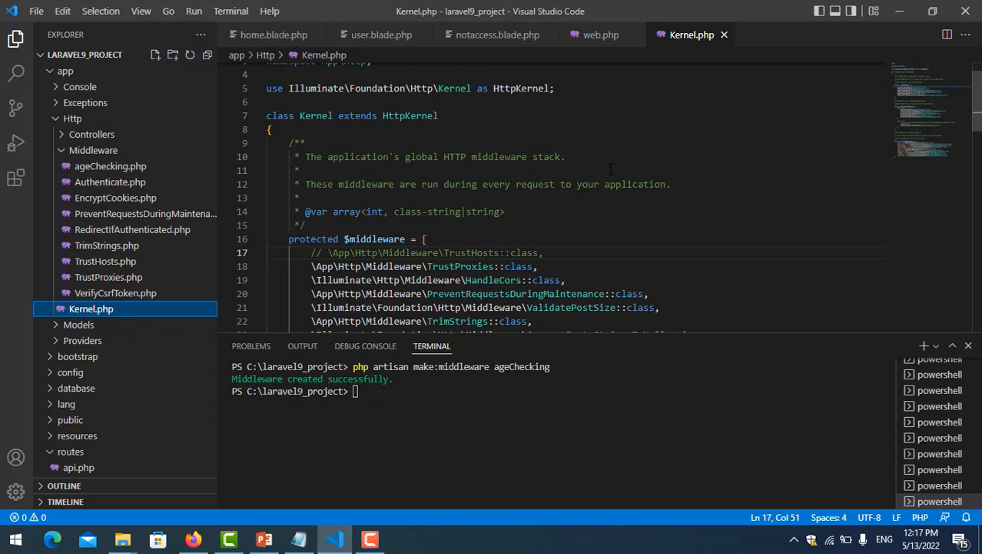
{"action": "mouse_move", "coordinate": [461, 180]}
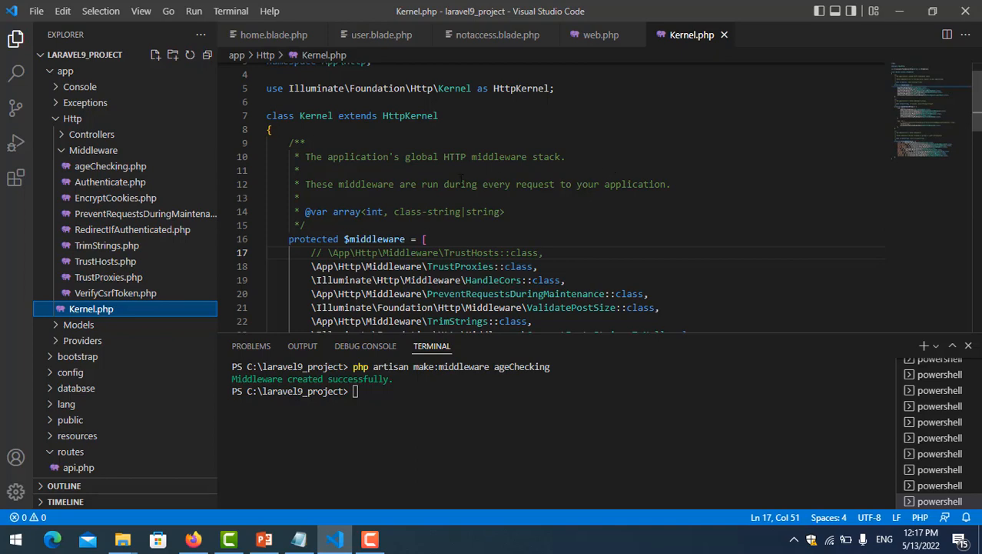
{"action": "scroll", "scroll_direction": "down", "scroll_amount": 3}
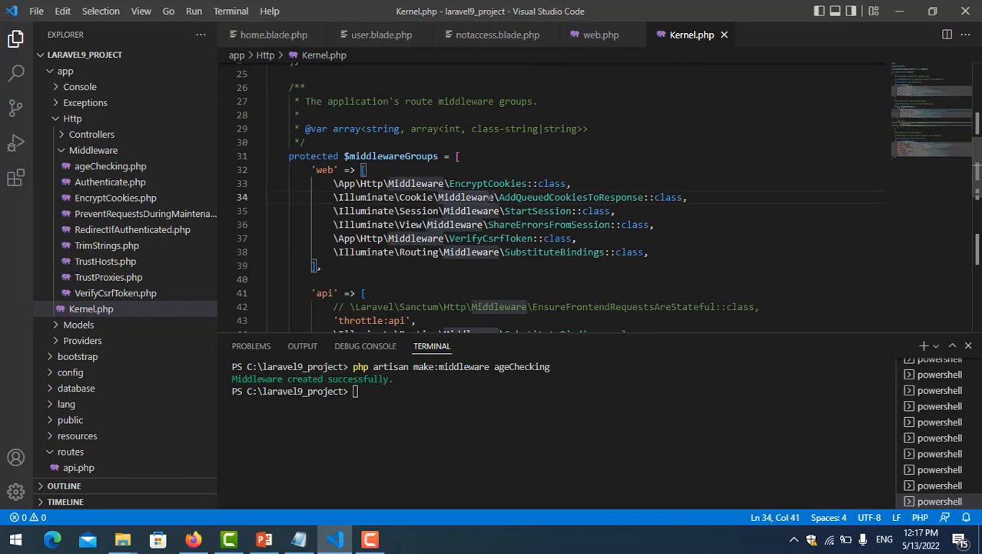
{"action": "scroll", "scroll_direction": "down", "scroll_amount": 3}
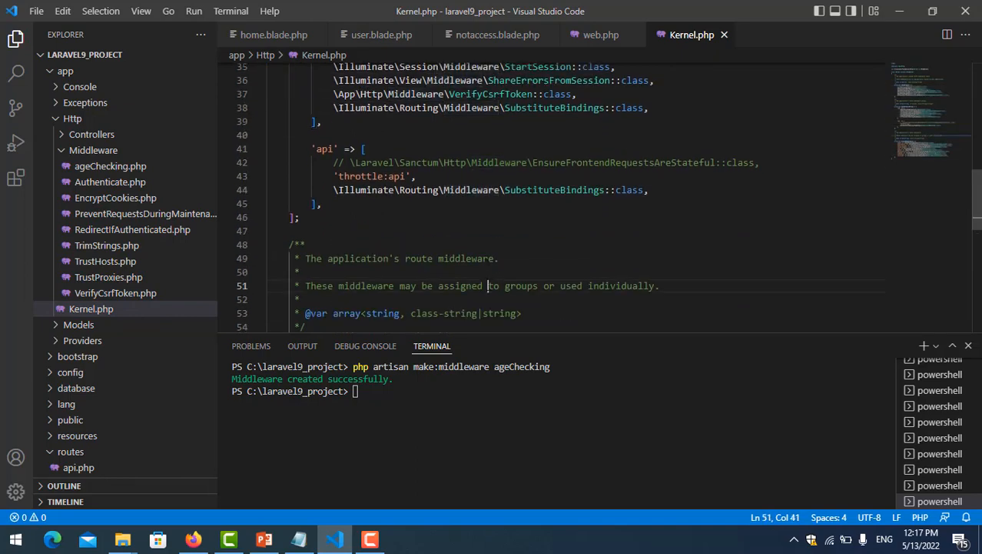
{"action": "scroll", "scroll_direction": "up", "scroll_amount": 3}
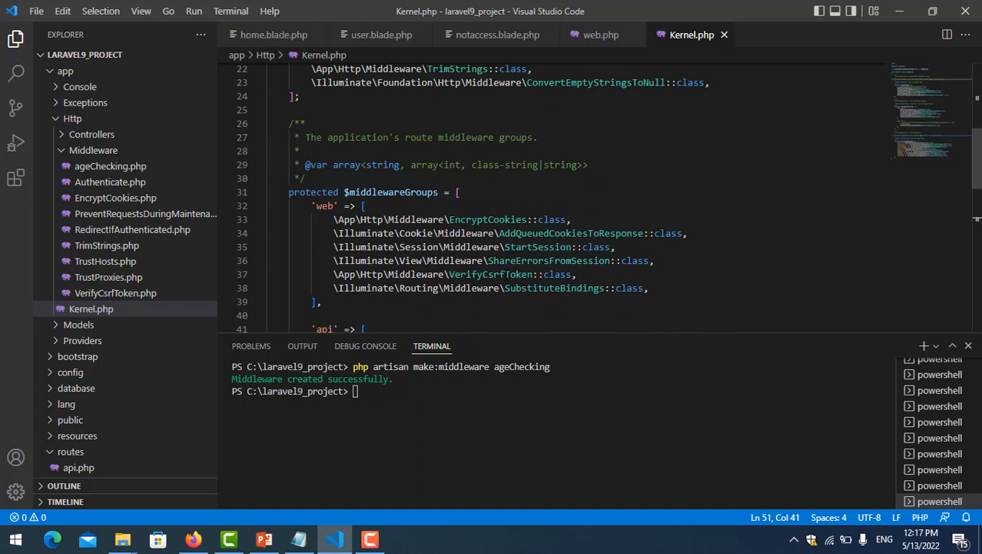
{"action": "scroll", "scroll_direction": "up", "scroll_amount": 3}
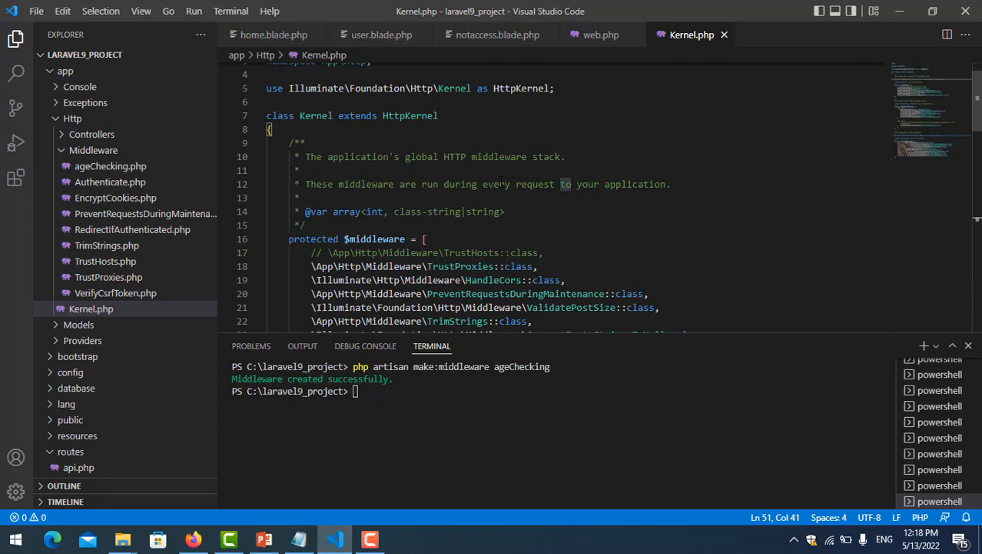
{"action": "scroll", "scroll_direction": "down", "scroll_amount": 3}
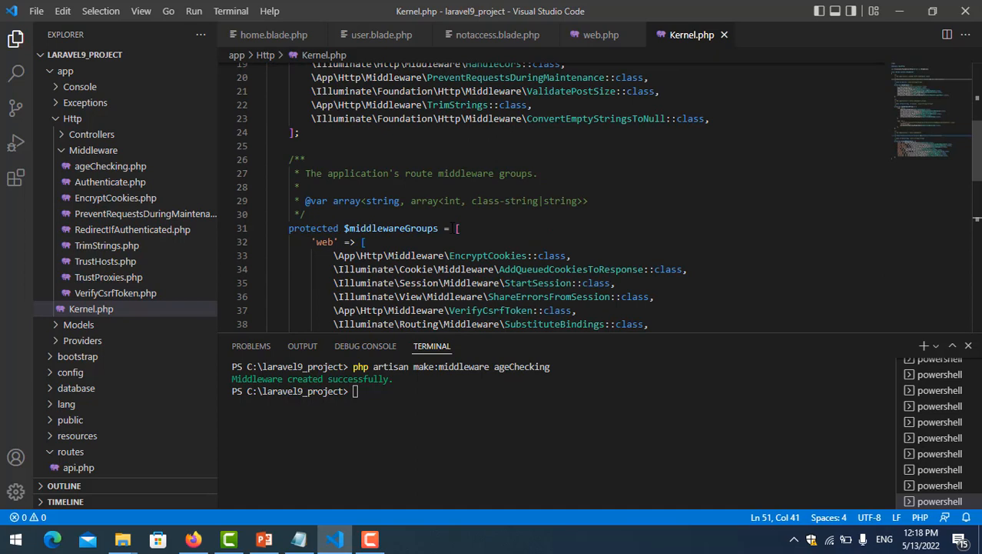
{"action": "scroll", "scroll_direction": "down", "scroll_amount": 3}
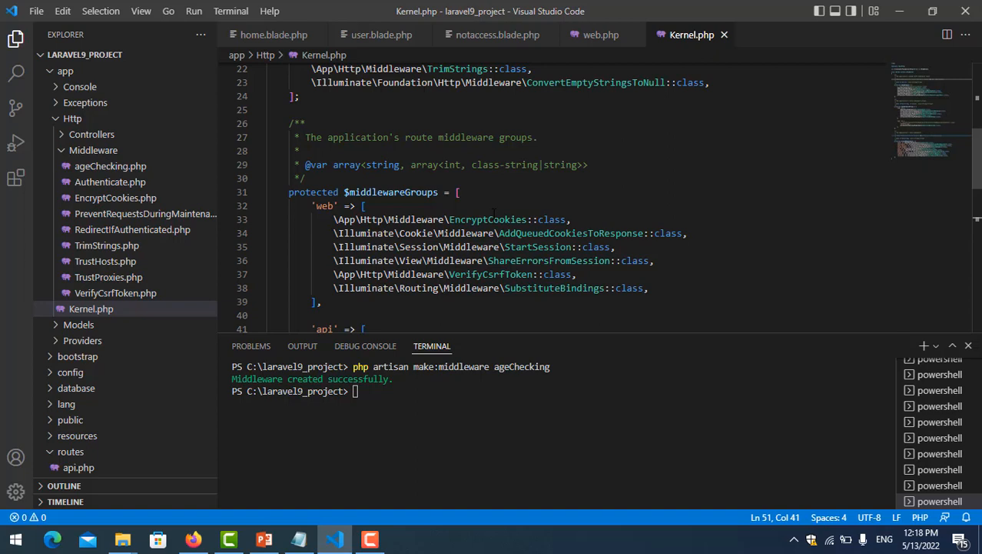
{"action": "scroll", "scroll_direction": "down", "scroll_amount": 3}
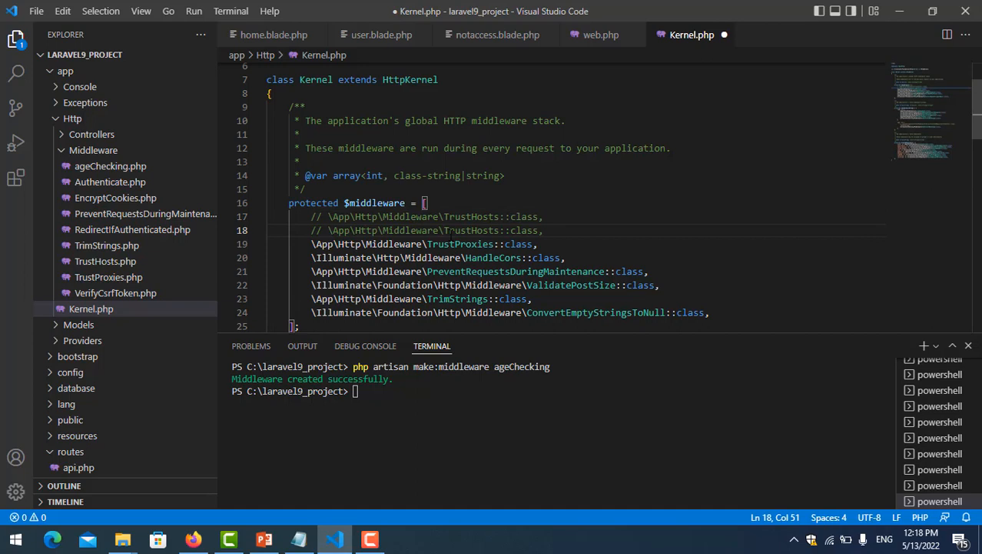
{"action": "left_click", "coordinate": [327, 229]}
{"action": "type", "text": "ageChecking"}
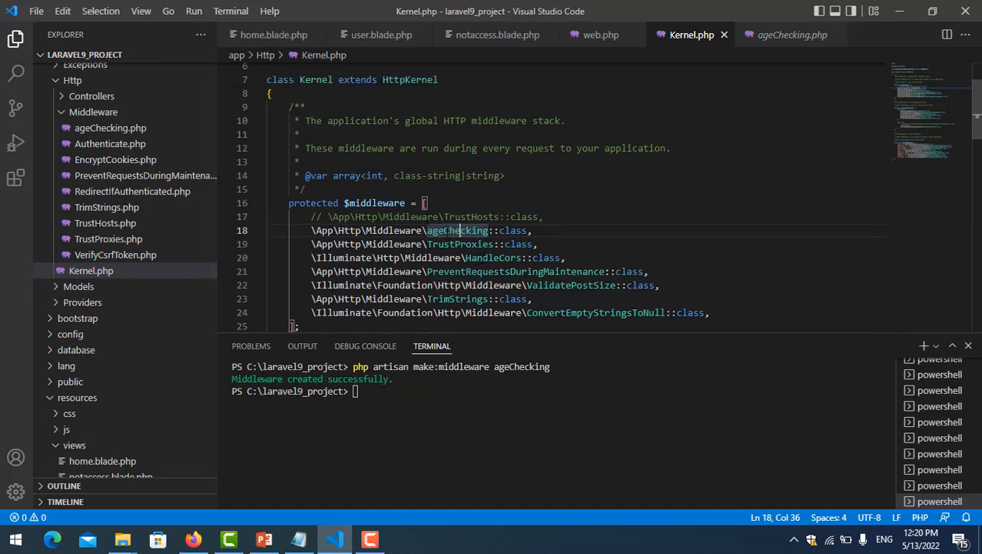
Step: Change the duplicated line to ageChecking::class and open ageChecking.php
{"action": "double_click", "coordinate": [457, 230]}
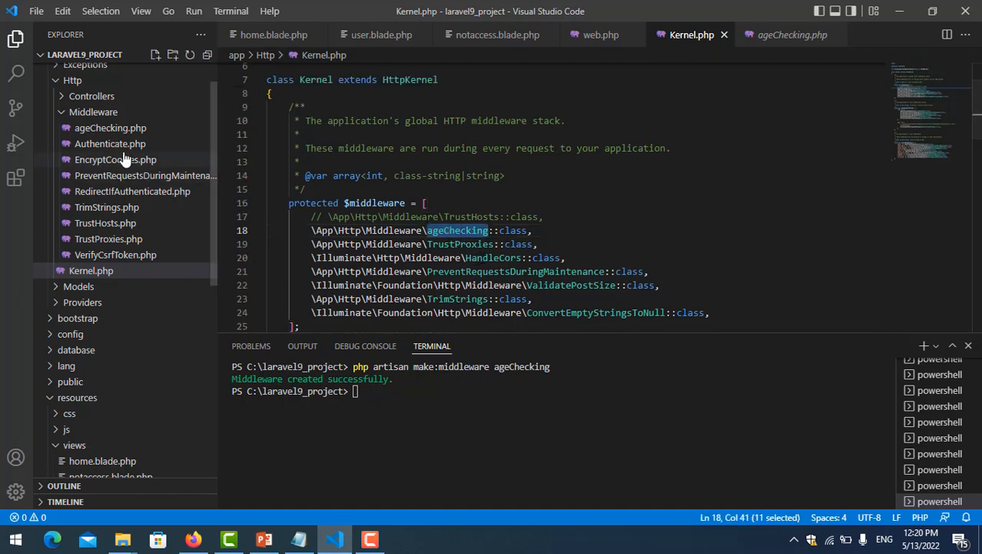
{"action": "left_click", "coordinate": [91, 270]}
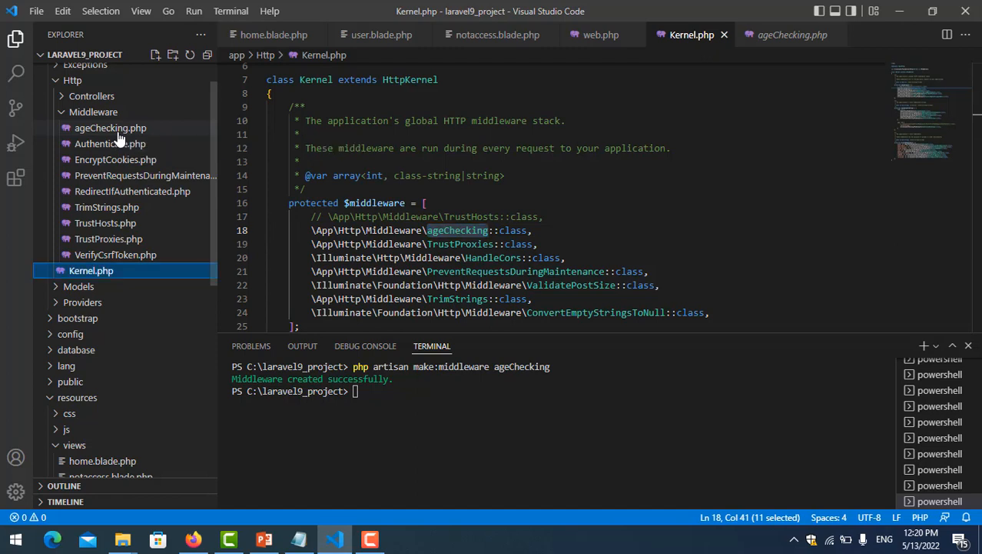
{"action": "left_click", "coordinate": [110, 127]}
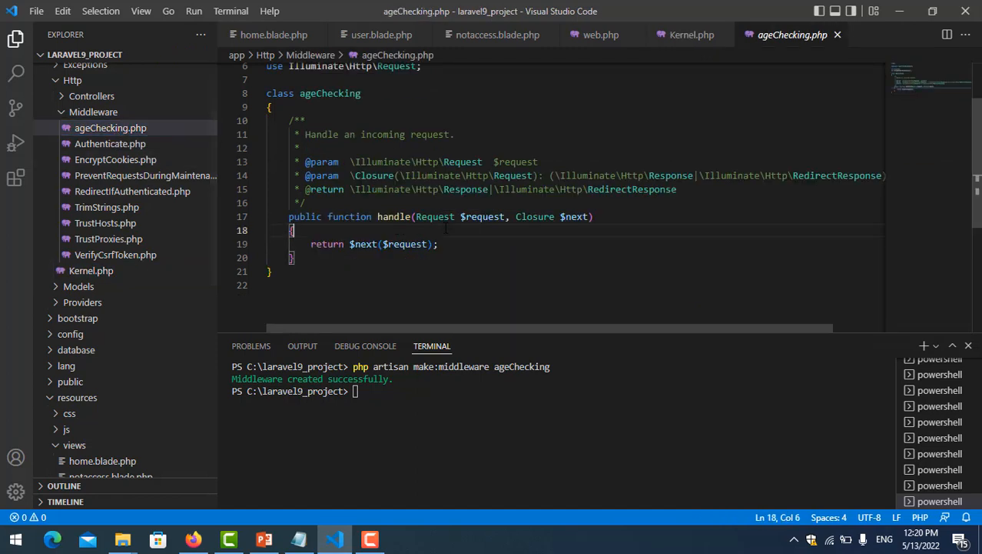
Step: Insert echo "<h1>This is data from middle</h1>"; above the return in handle()
{"action": "key", "text": "Enter"}
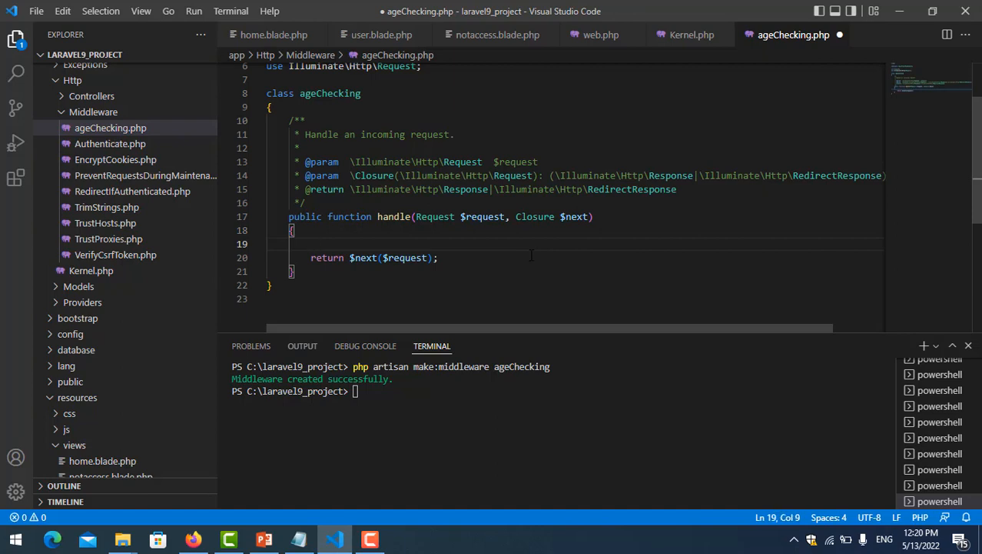
{"action": "type", "text": "echo"}
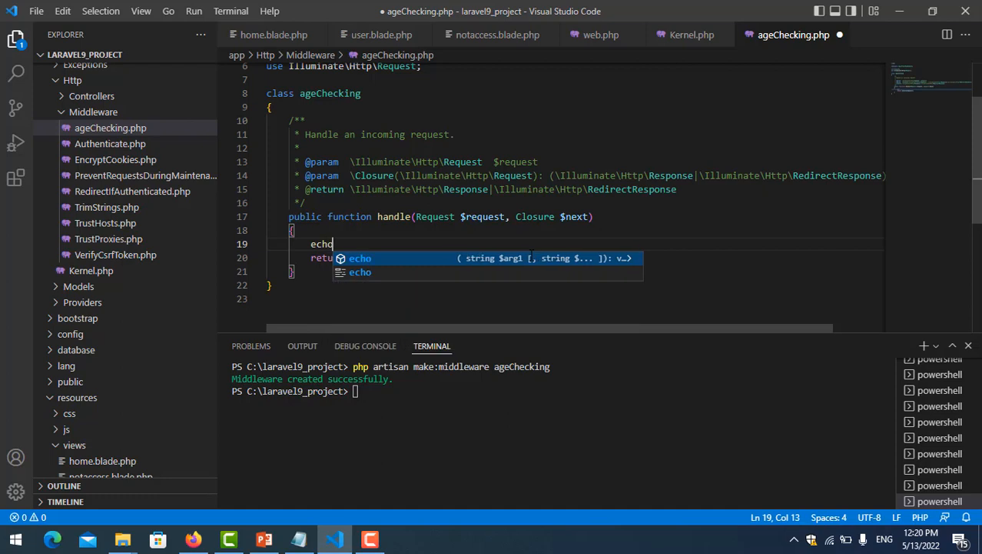
{"action": "type", "text": "\"\""}
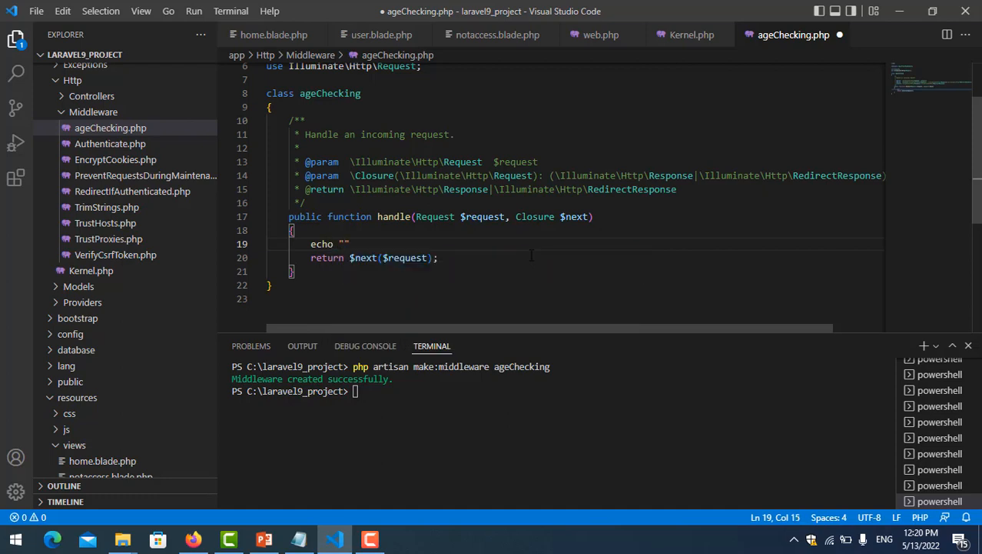
{"action": "type", "text": ";"}
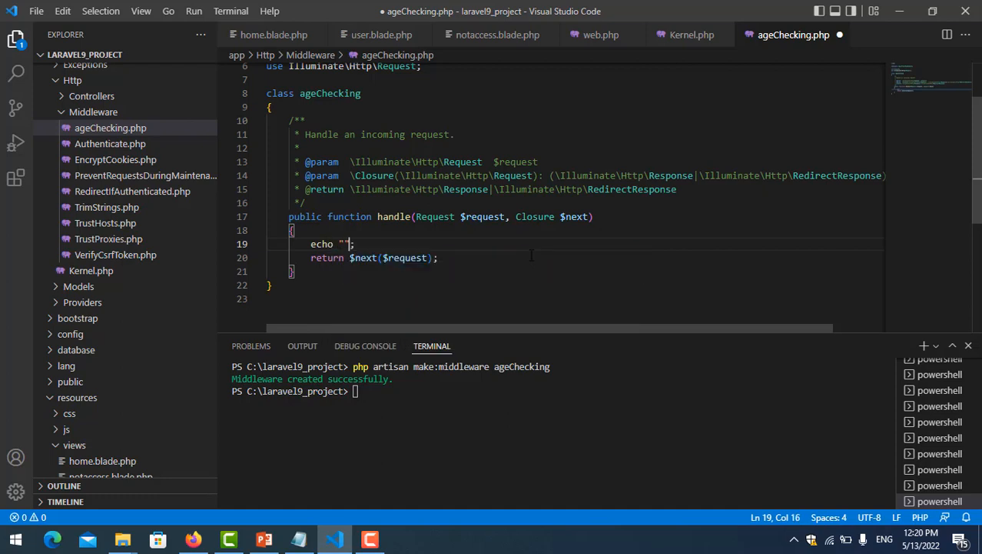
{"action": "type", "text": "<h"}
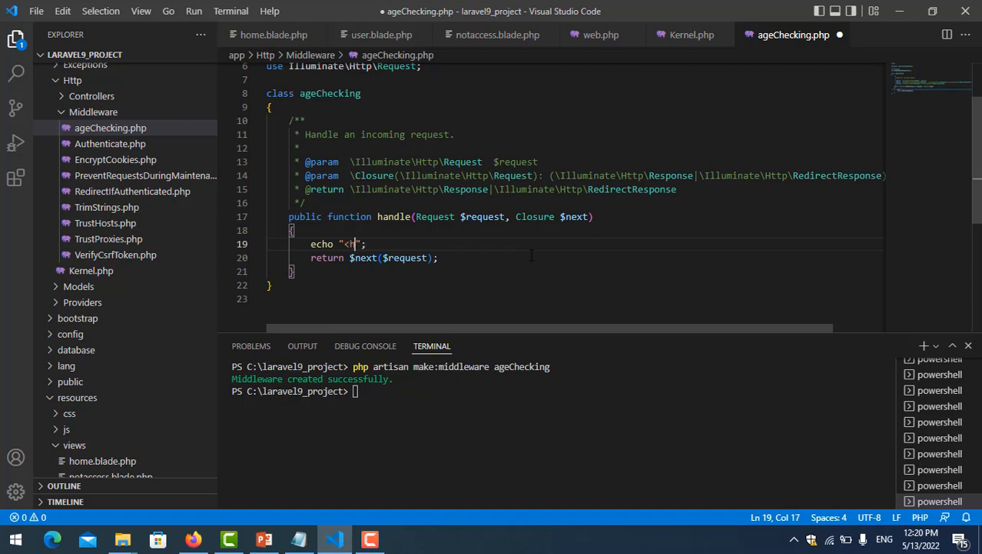
{"action": "type", "text": "1>"}
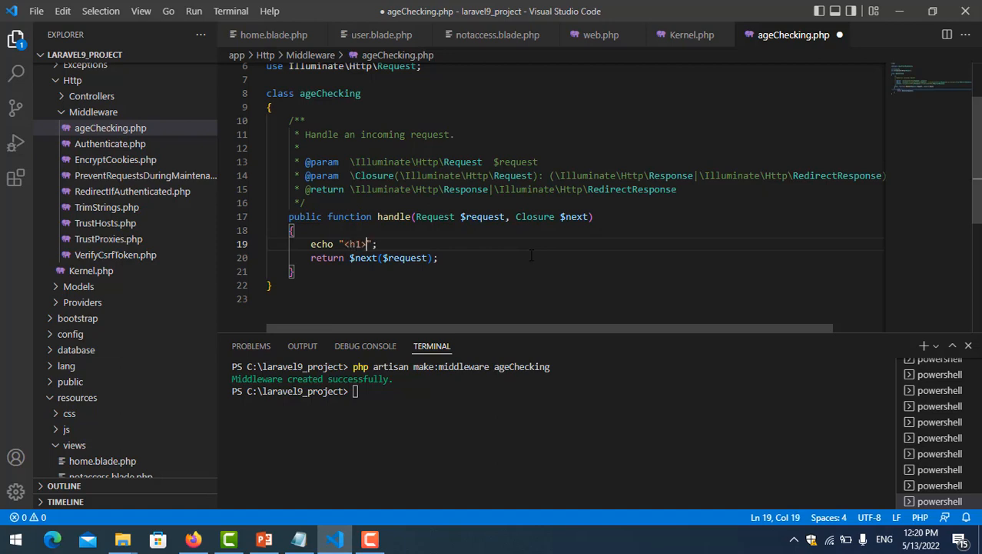
{"action": "type", "text": "</"}
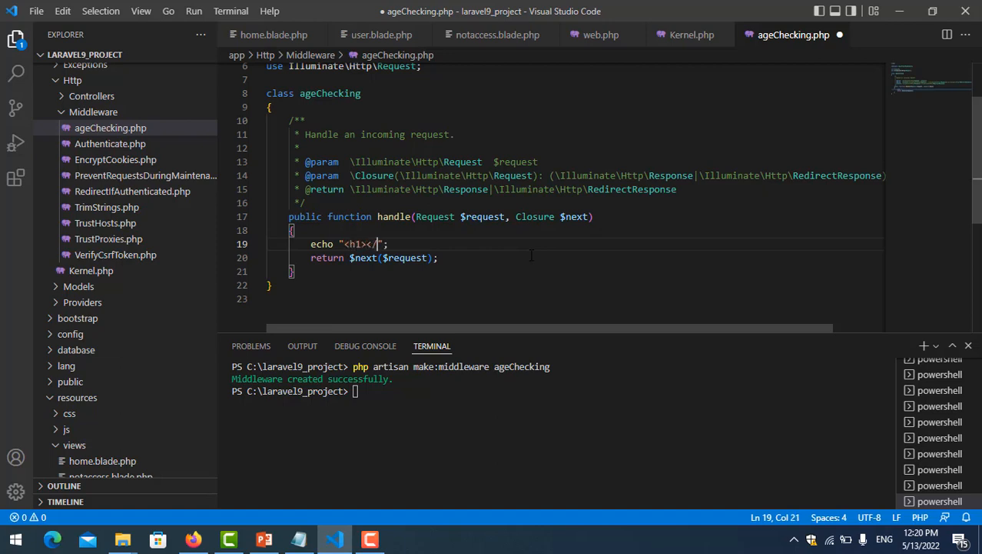
{"action": "type", "text": "h1>"}
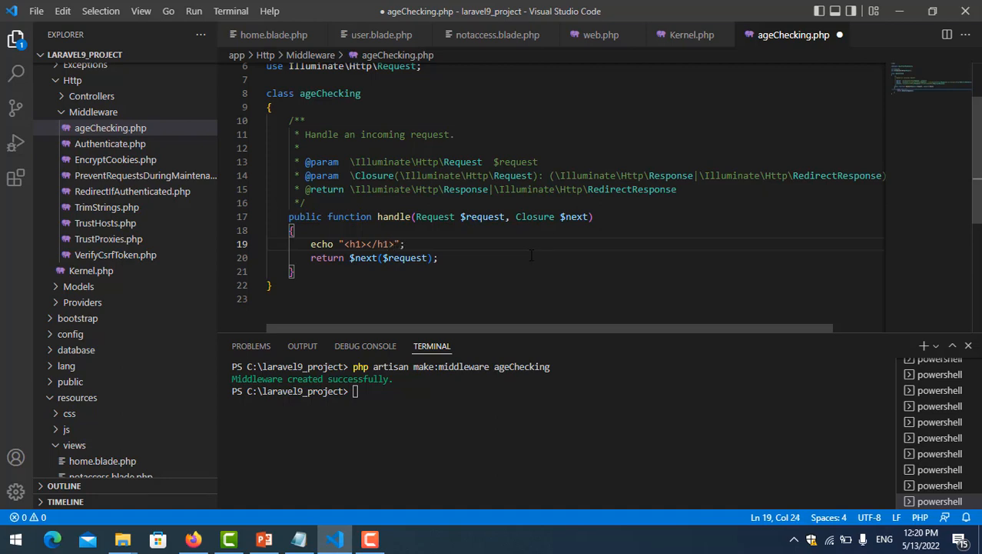
{"action": "type", "text": "This is dat"}
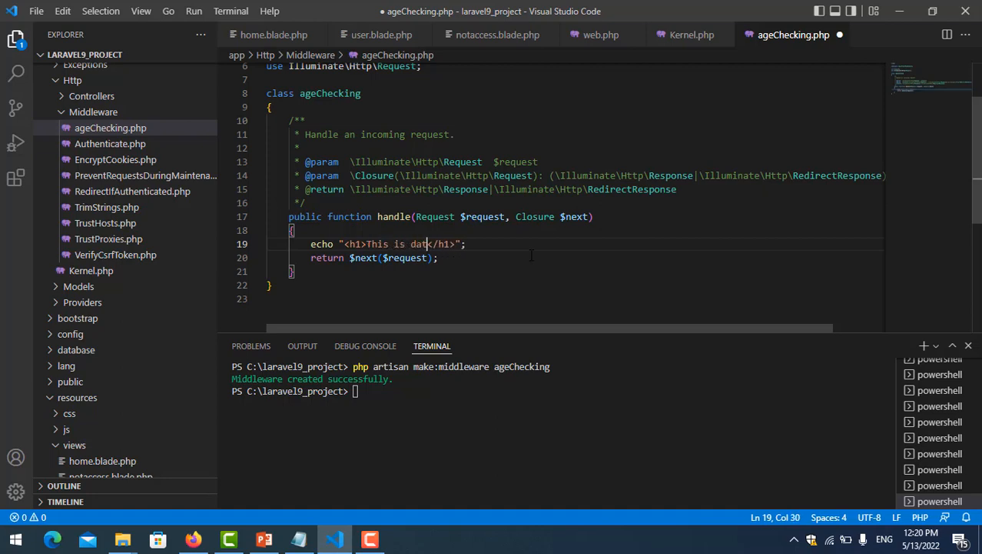
{"action": "type", "text": "from mi"}
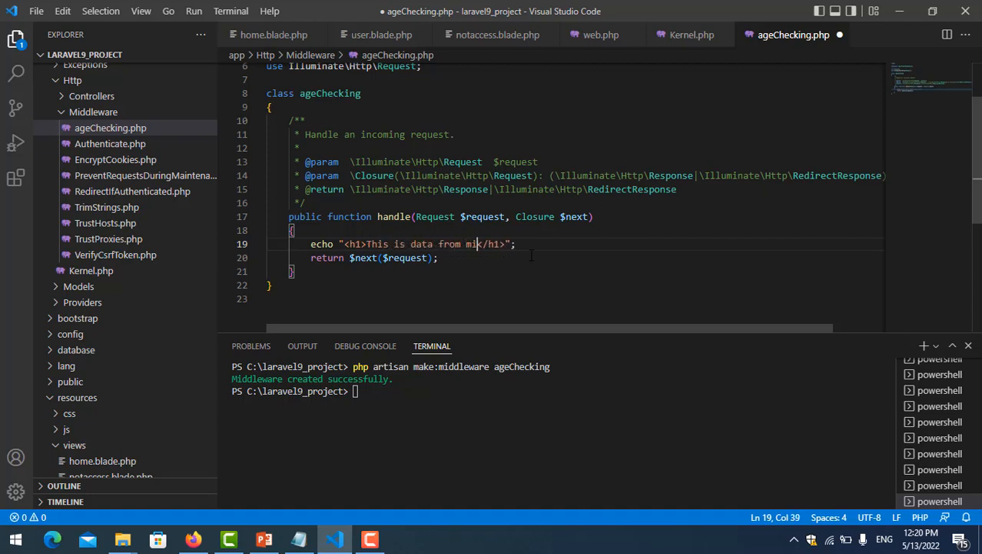
{"action": "type", "text": "ddle"}
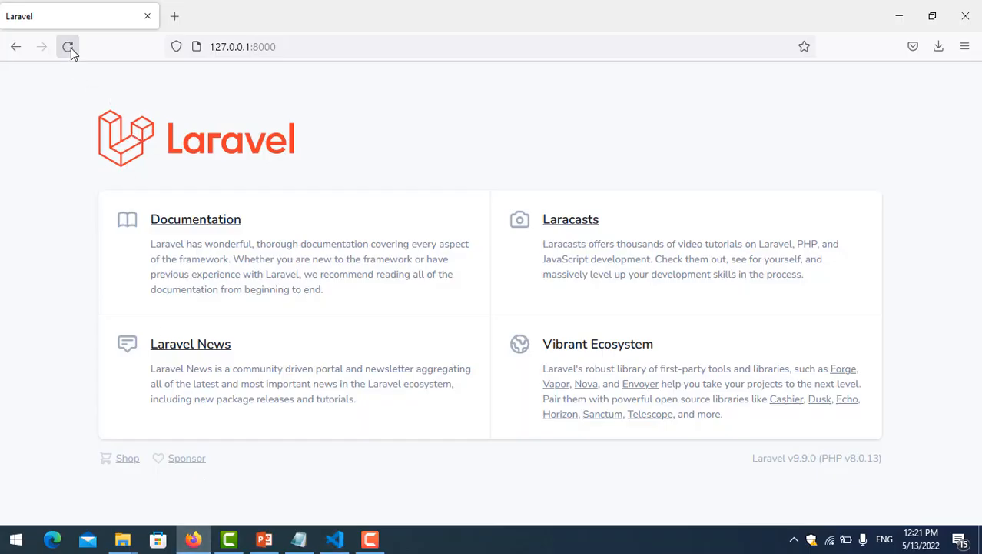
Step: Reload Firefox and load /home?age=8, highlighting the 'This is data from middle' heading
{"action": "left_click", "coordinate": [67, 46]}
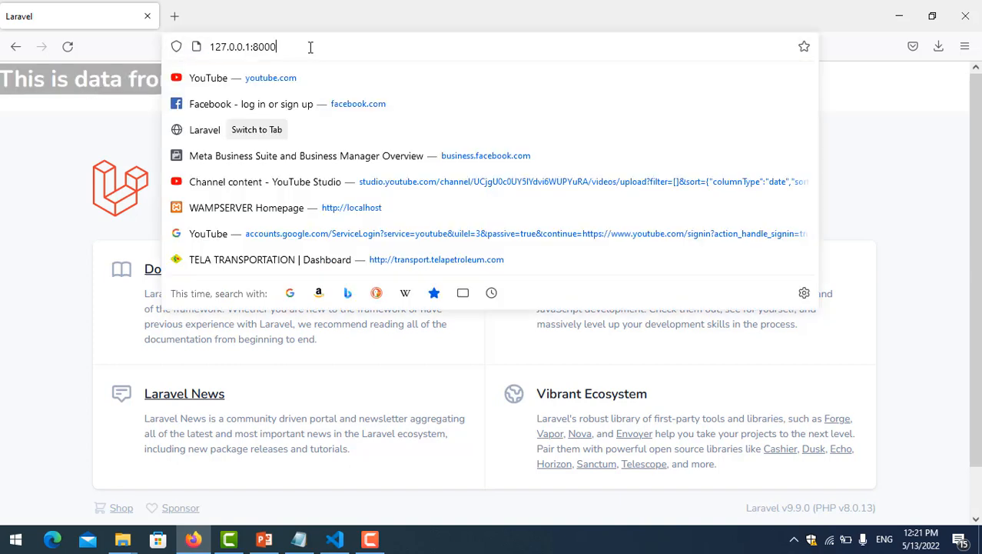
{"action": "type", "text": "/home?age=8"}
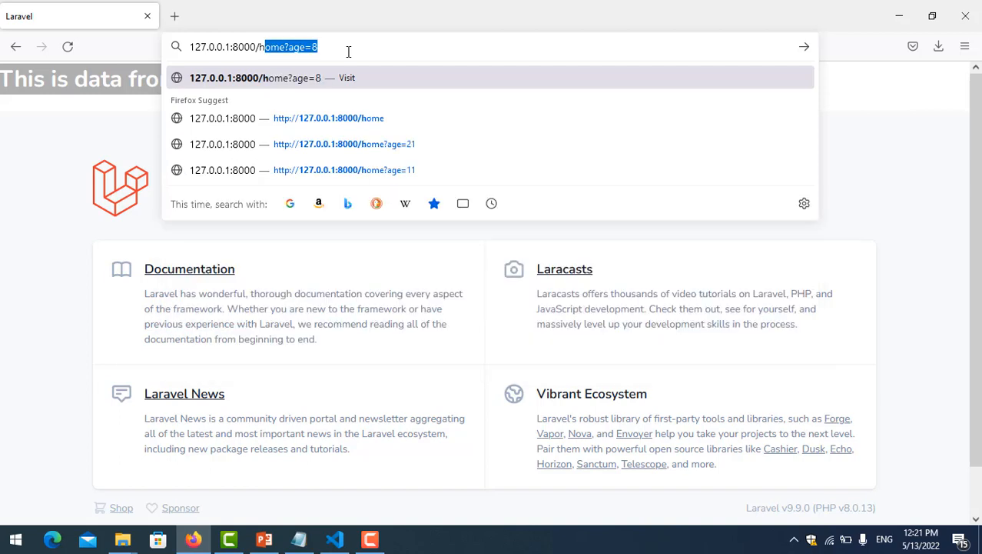
{"action": "left_click", "coordinate": [291, 46]}
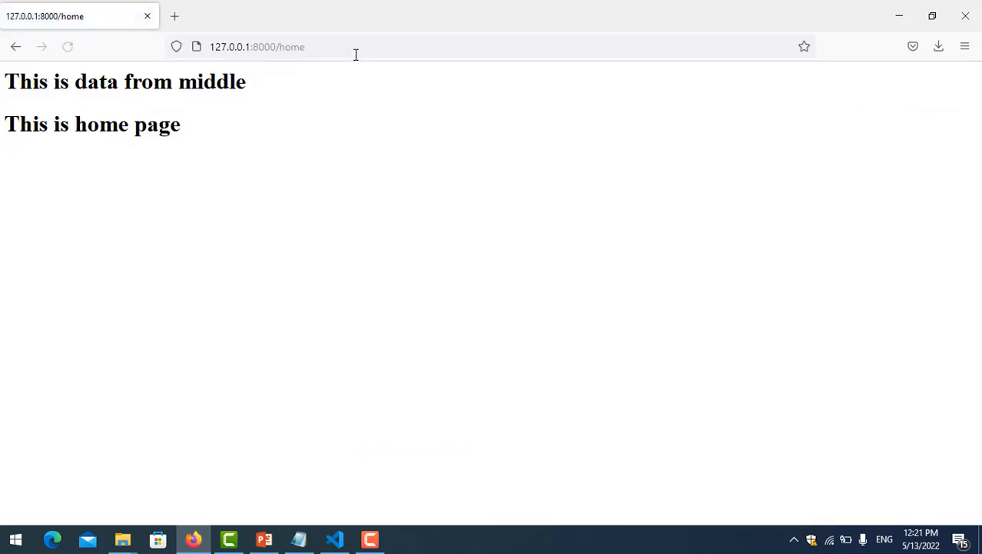
{"action": "double_click", "coordinate": [223, 81]}
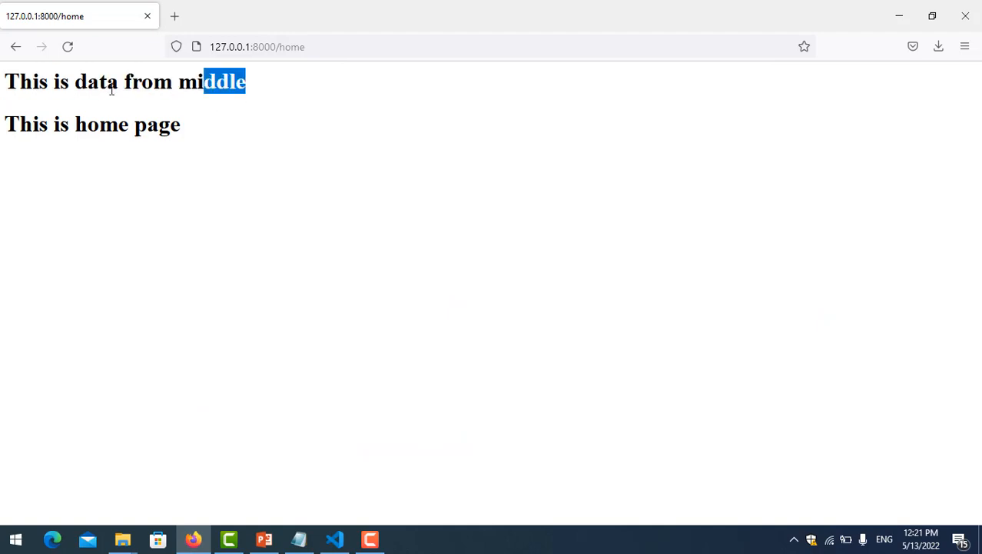
{"action": "left_click", "coordinate": [335, 538]}
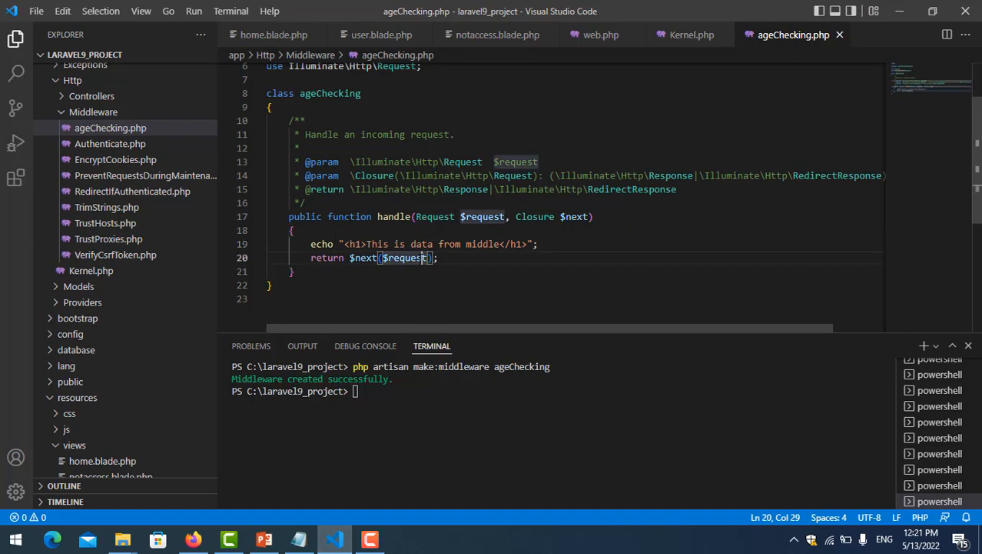
{"action": "mouse_move", "coordinate": [399, 345]}
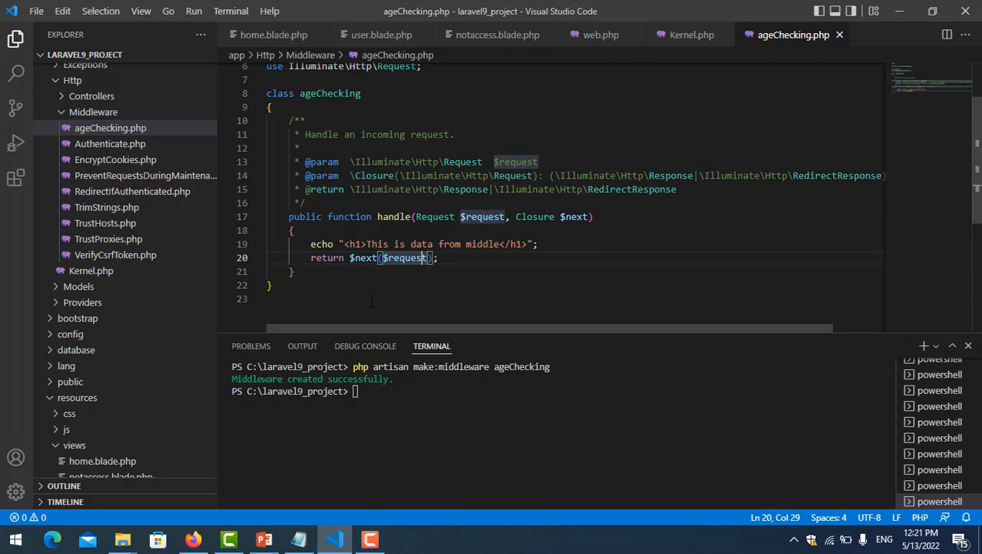
{"action": "mouse_move", "coordinate": [224, 518]}
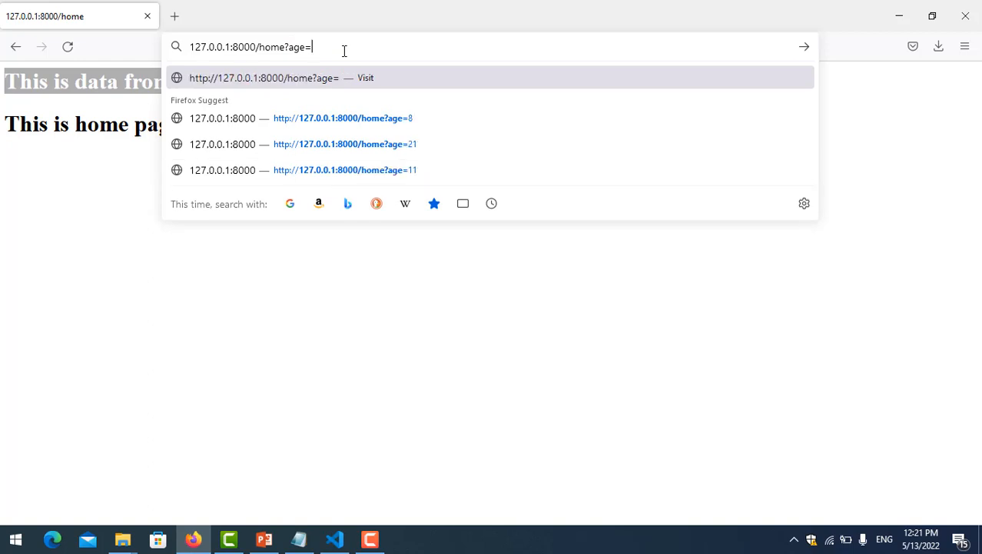
Step: Request 127.0.0.1:8000/home?age= with an age value in Firefox
{"action": "left_click", "coordinate": [335, 538]}
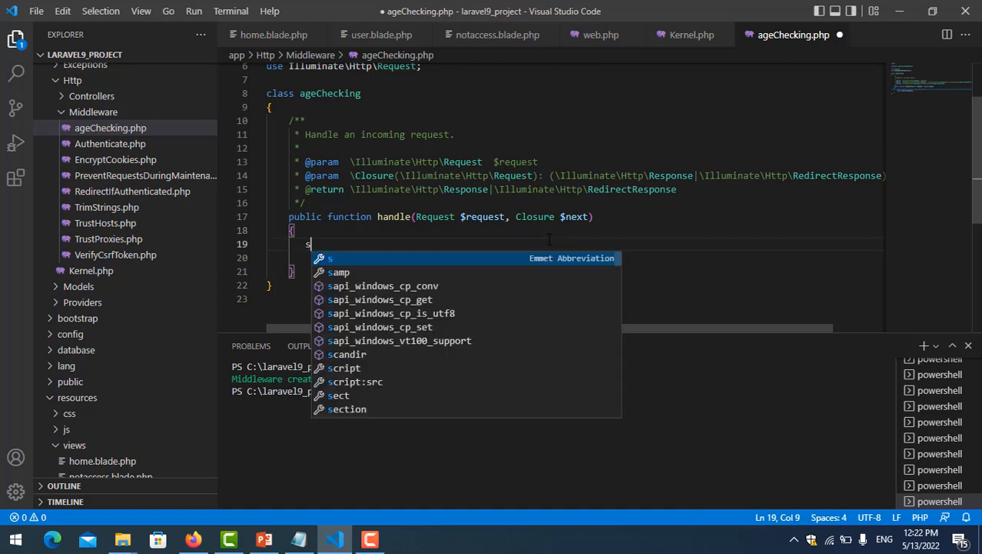
Step: Write the condition if($request->age && $request->age<16) in the ageChecking handle method
{"action": "type", "text": "if("}
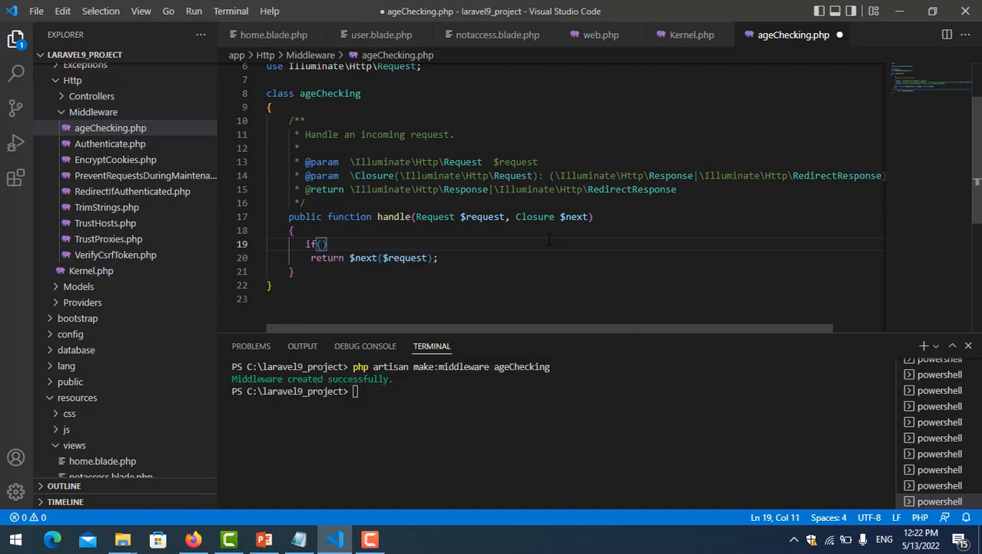
{"action": "type", "text": "{"}
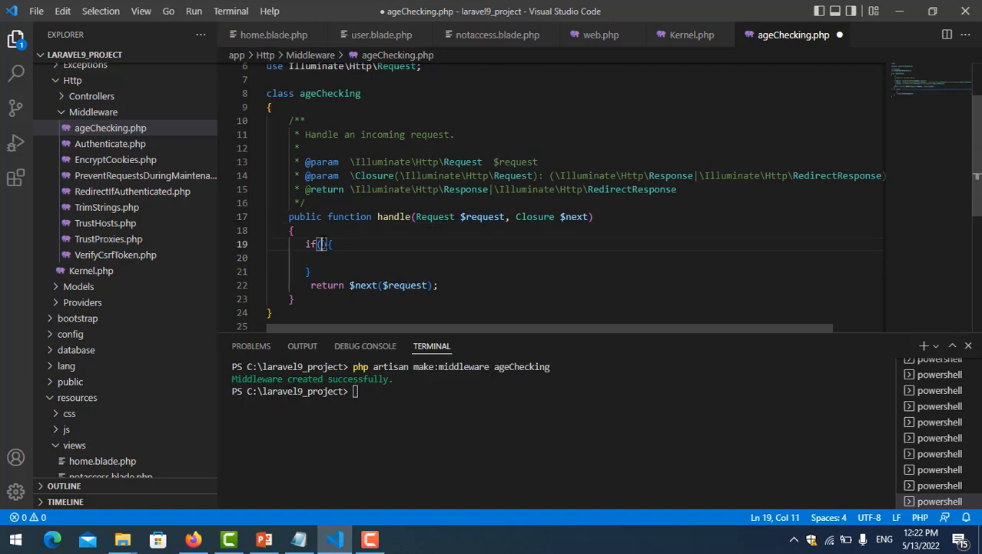
{"action": "type", "text": "$re"}
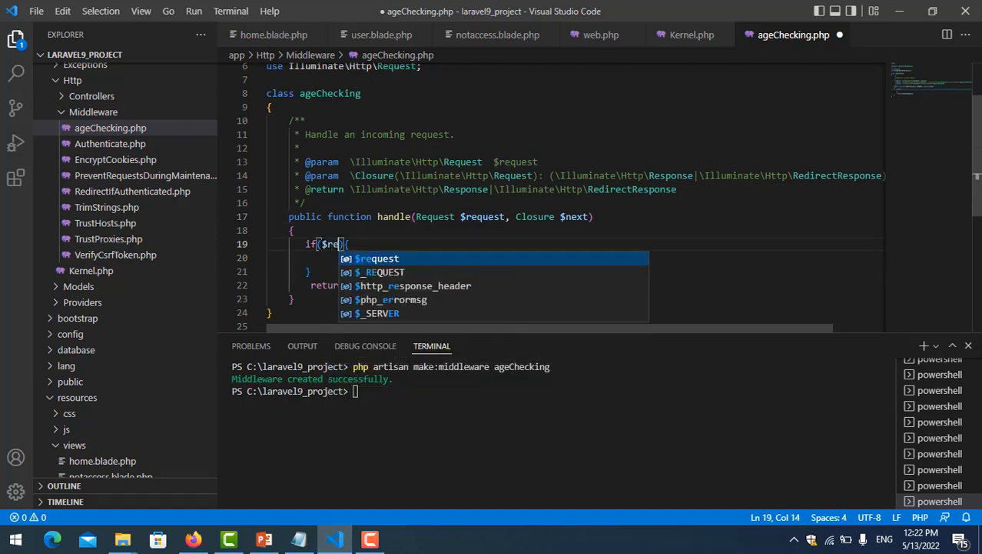
{"action": "type", "text": "quest->"}
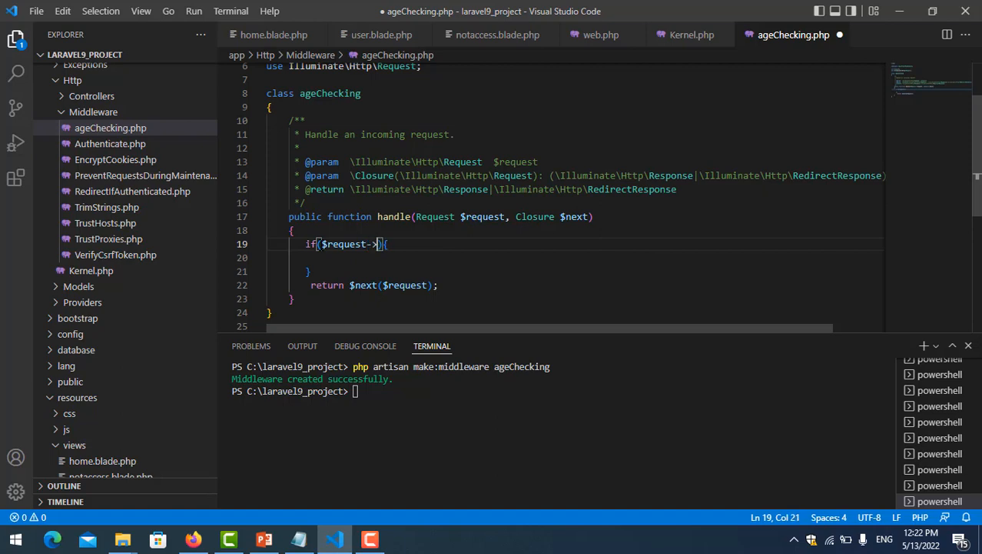
{"action": "type", "text": "age &&"}
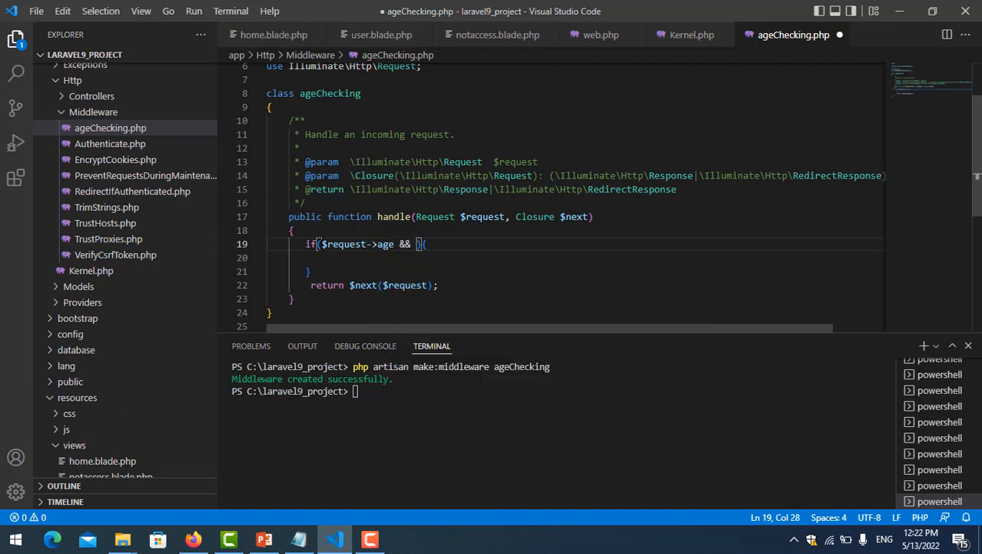
{"action": "type", "text": "$request-"}
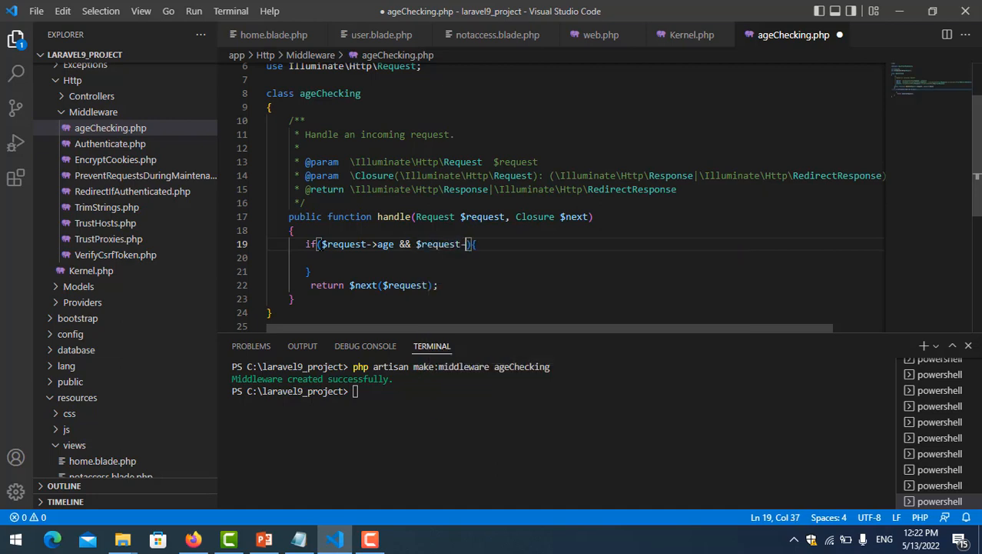
{"action": "type", "text": "age"}
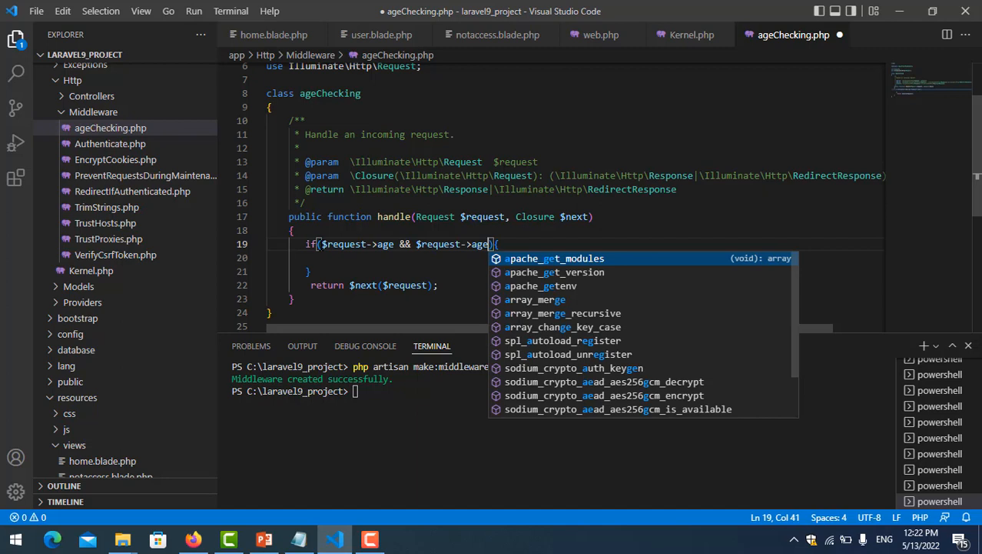
{"action": "type", "text": "<"}
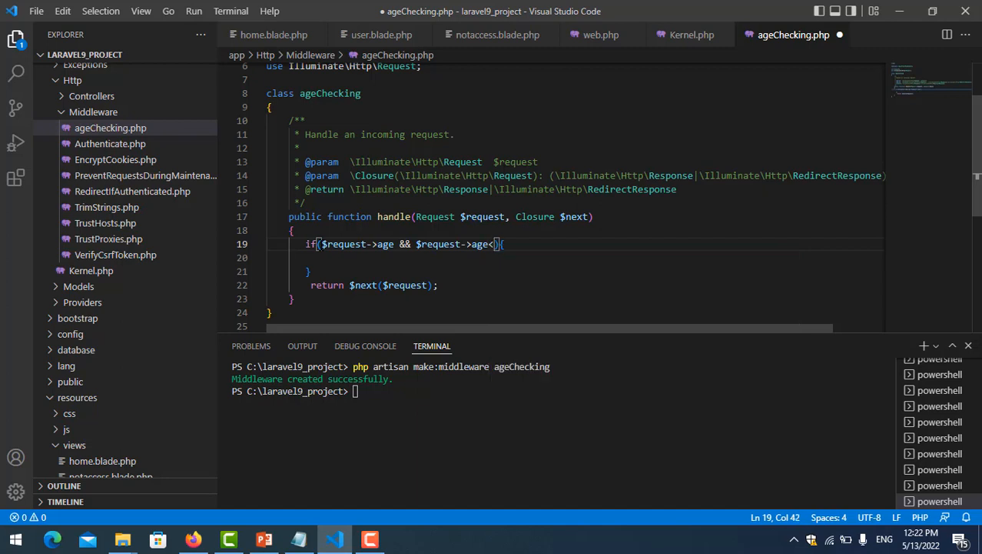
{"action": "type", "text": "16"}
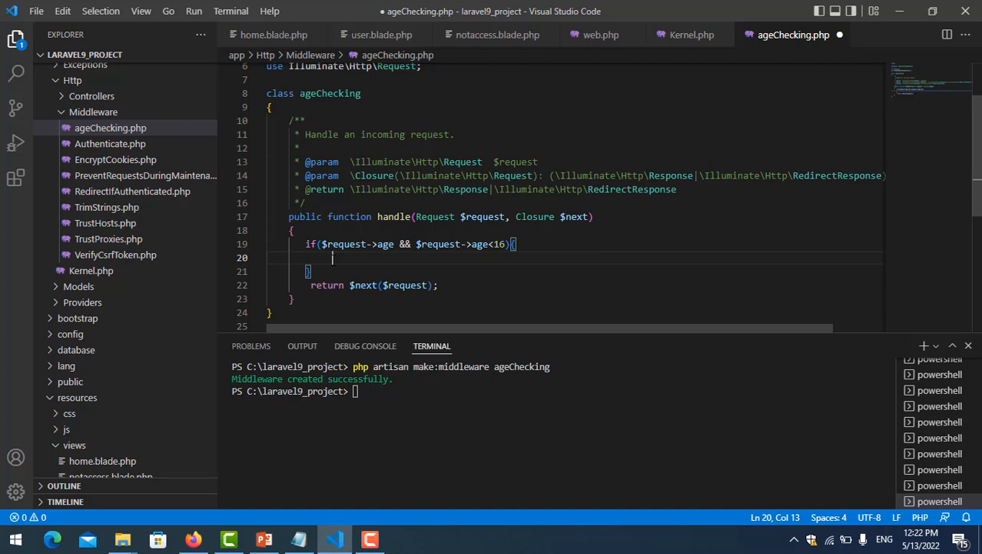
Step: Inside the if block, return redirect('notaccess'), then view web.php
{"action": "type", "text": "return"}
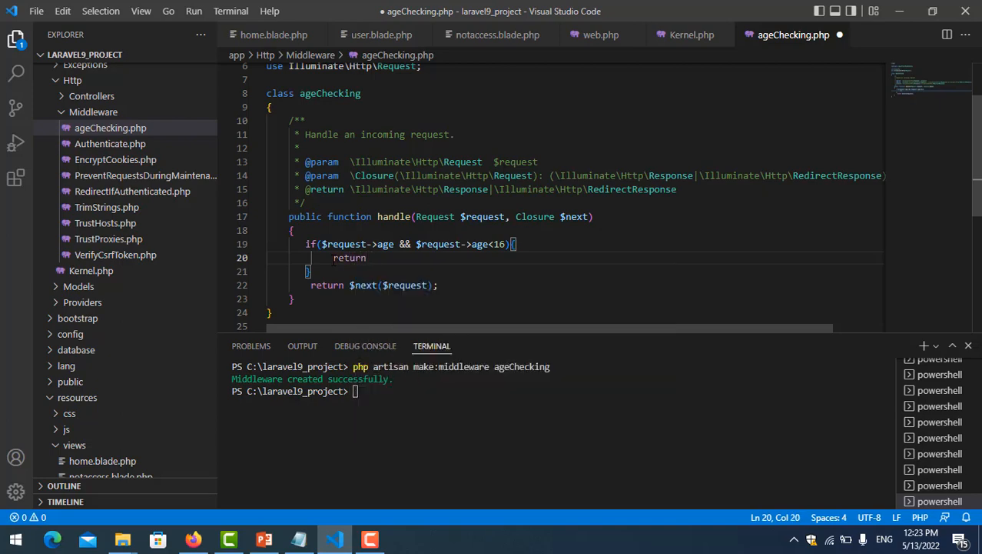
{"action": "type", "text": "redire"}
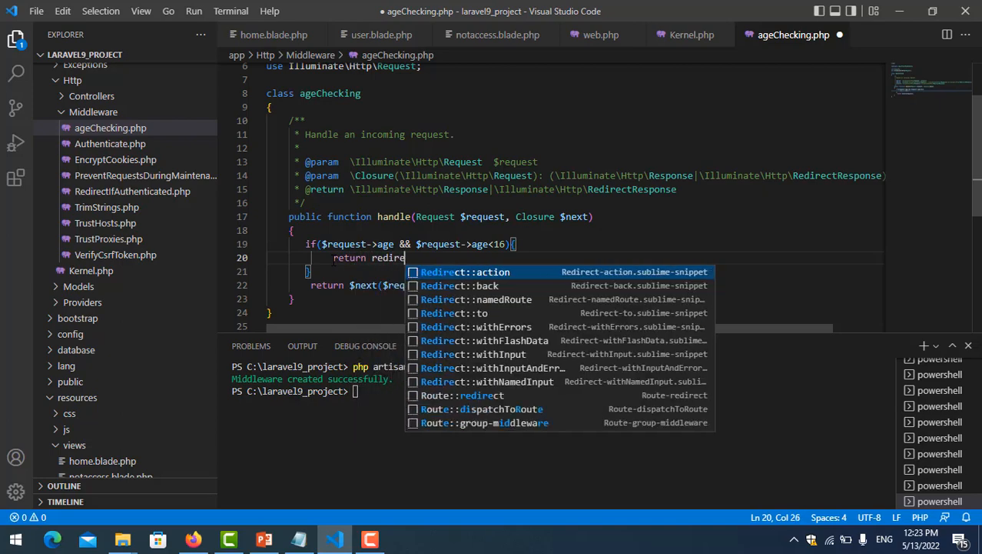
{"action": "type", "text": "ct"}
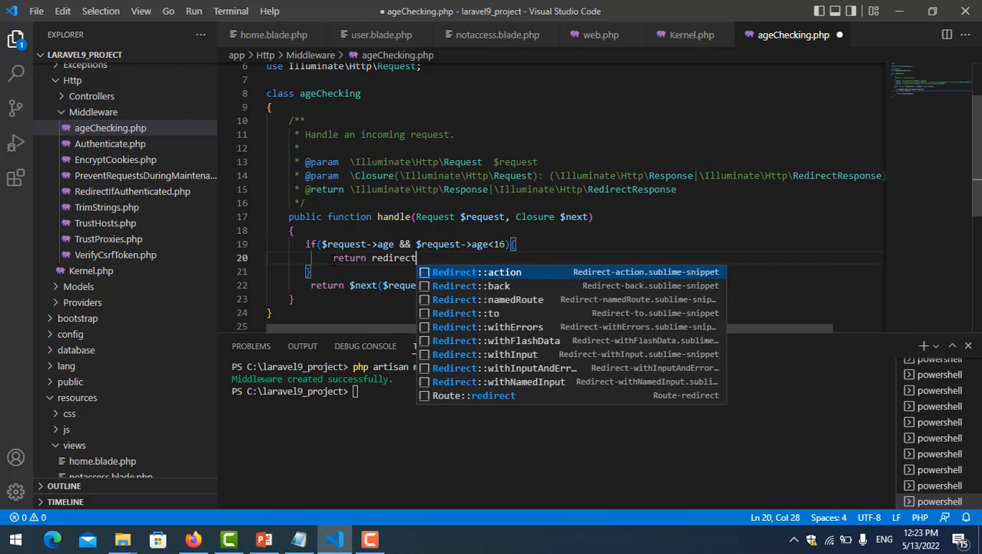
{"action": "type", "text": "('')"}
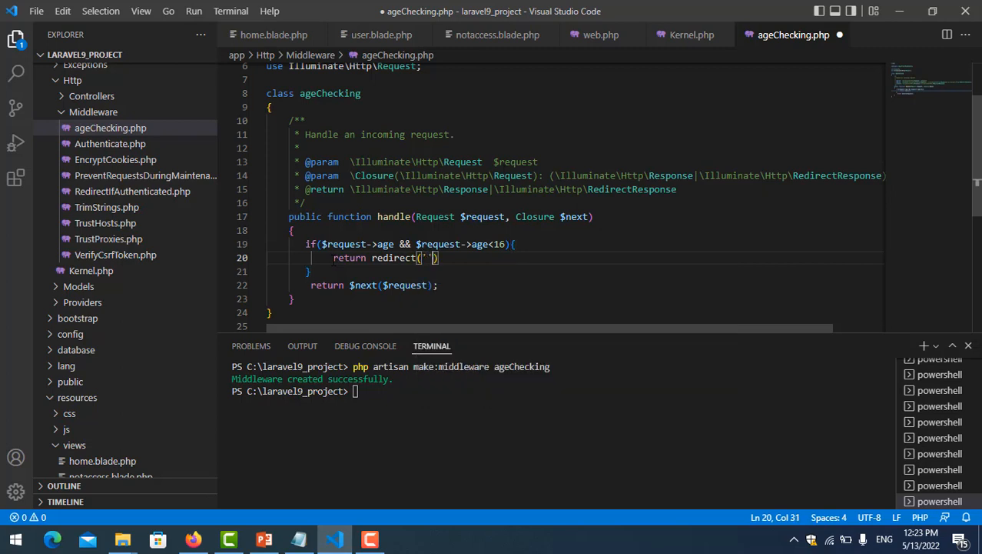
{"action": "type", "text": ";"}
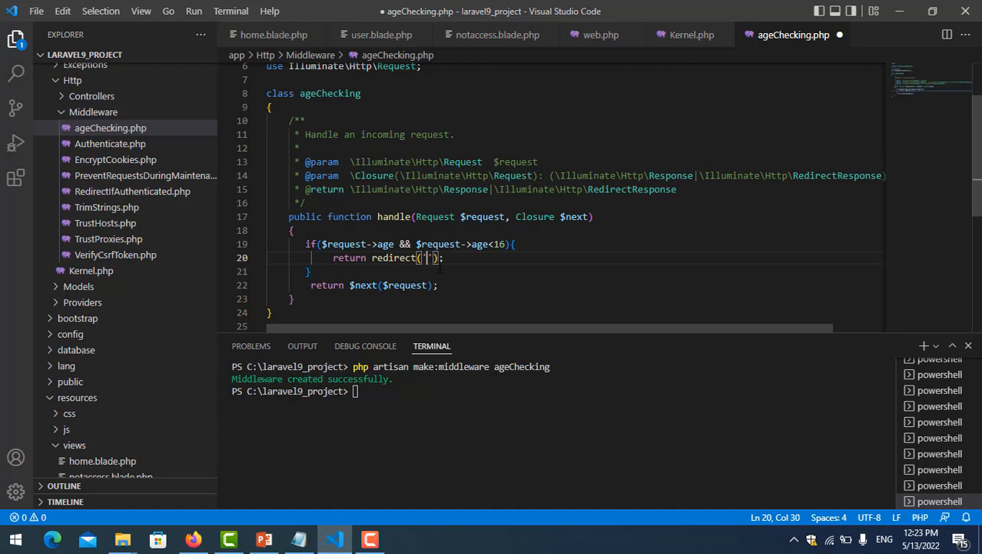
{"action": "type", "text": "n"}
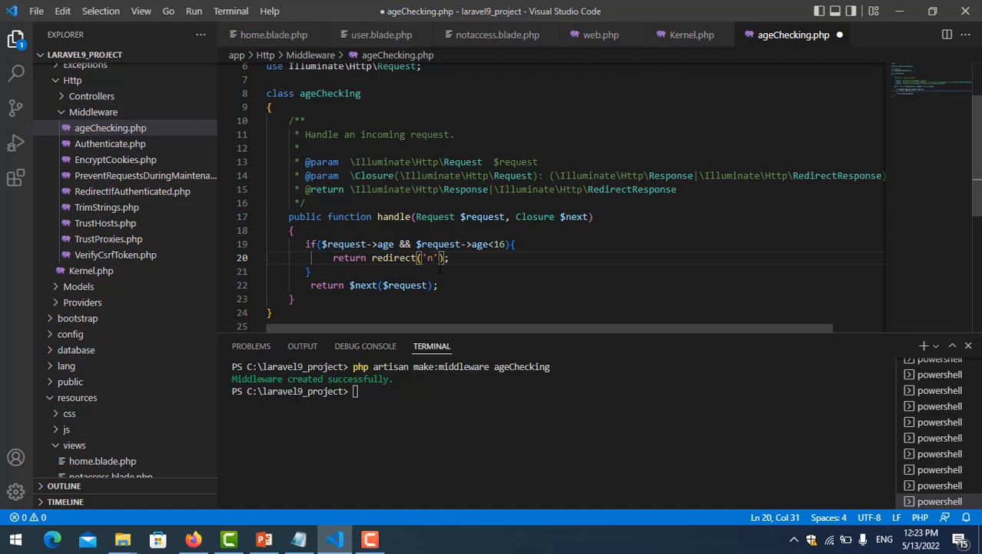
{"action": "type", "text": "ota"}
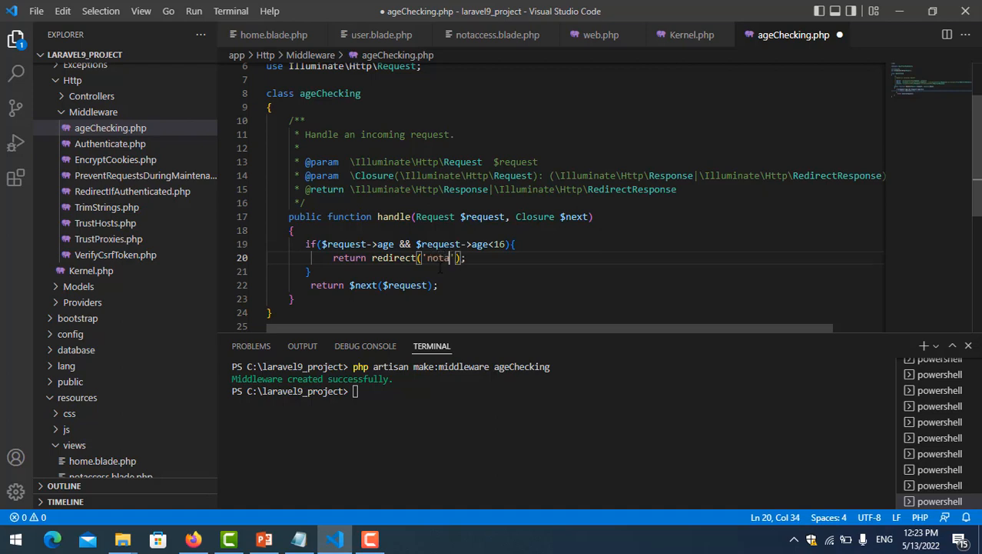
{"action": "type", "text": "ccess"}
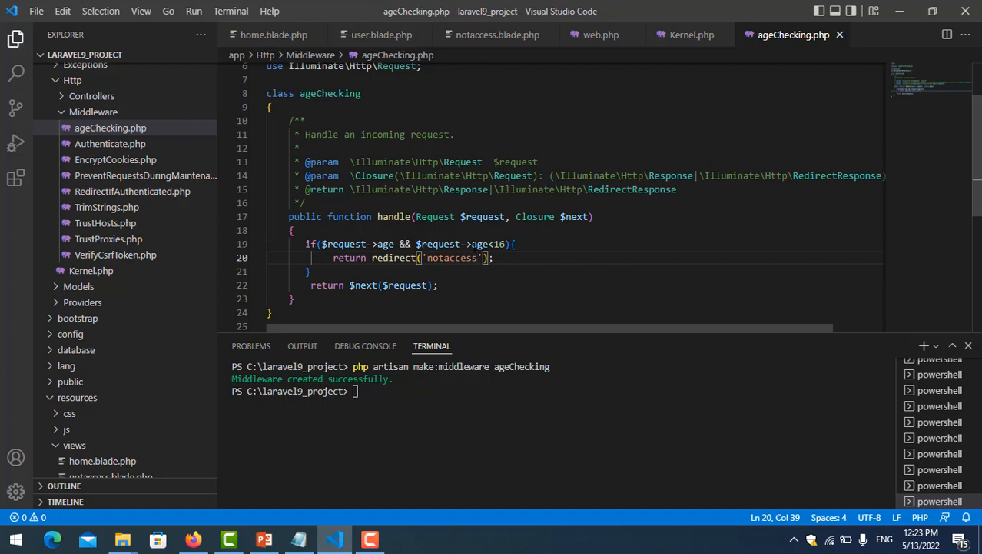
{"action": "double_click", "coordinate": [451, 258]}
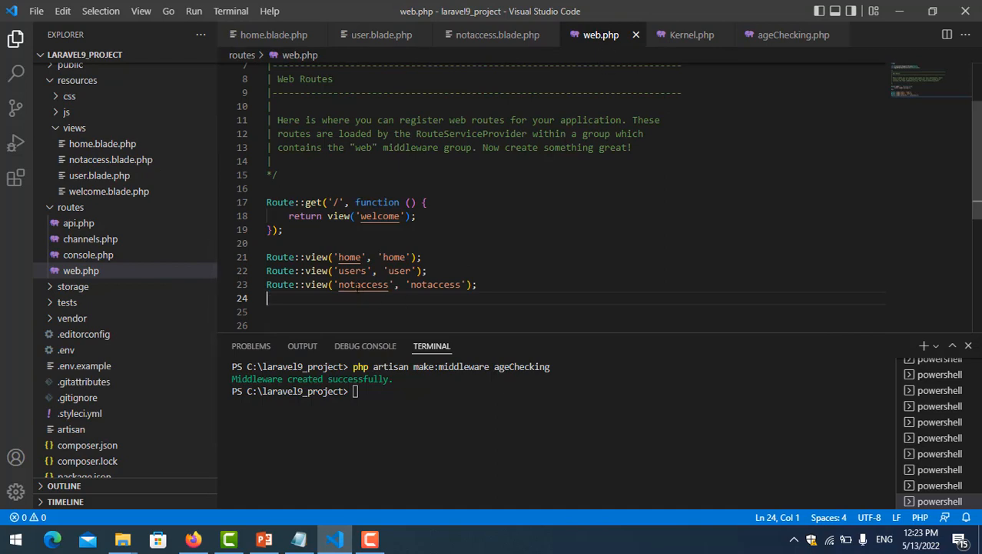
Step: Review the 'notaccess' route and notaccess.blade.php, then go back to ageChecking.php
{"action": "double_click", "coordinate": [362, 284]}
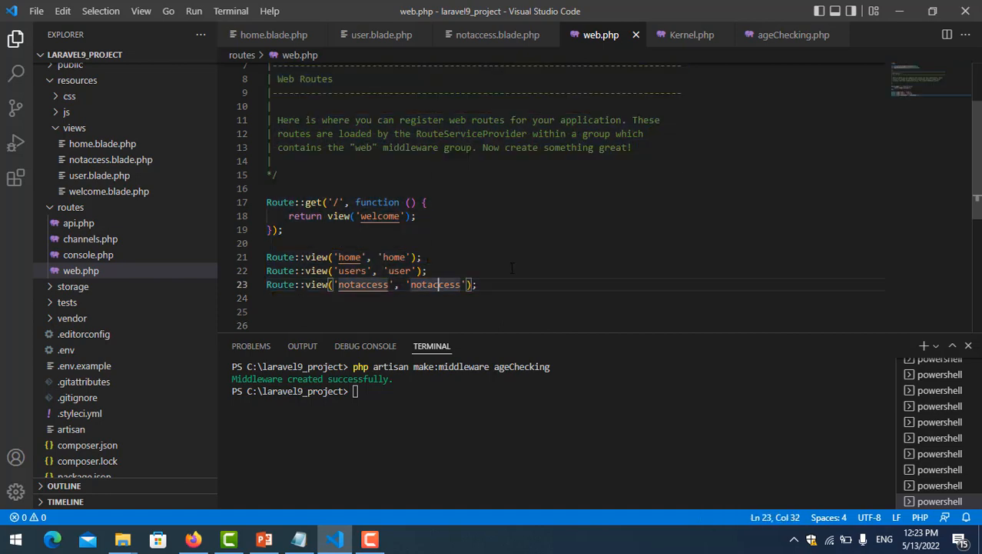
{"action": "mouse_move", "coordinate": [497, 34]}
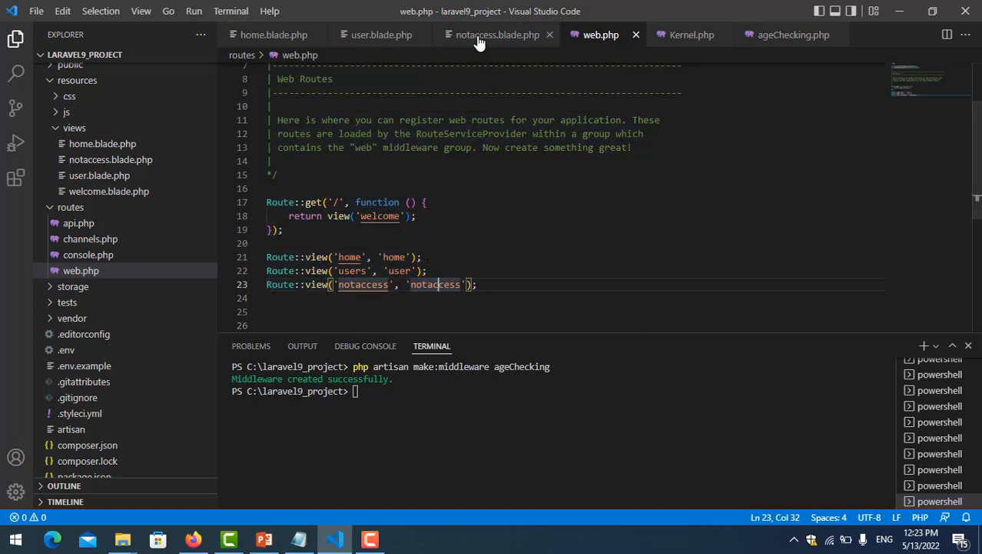
{"action": "left_click", "coordinate": [497, 35]}
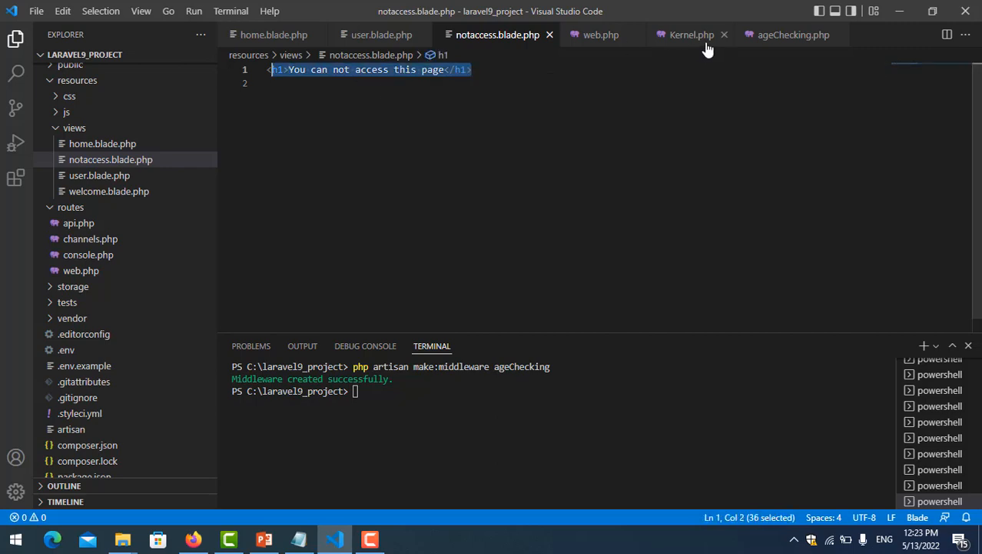
{"action": "left_click", "coordinate": [793, 34]}
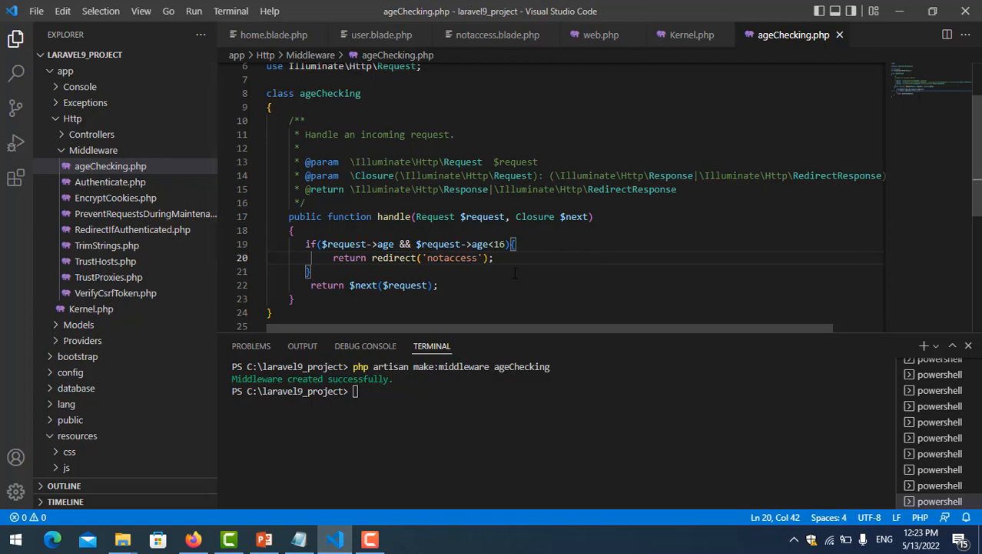
{"action": "left_click", "coordinate": [193, 539]}
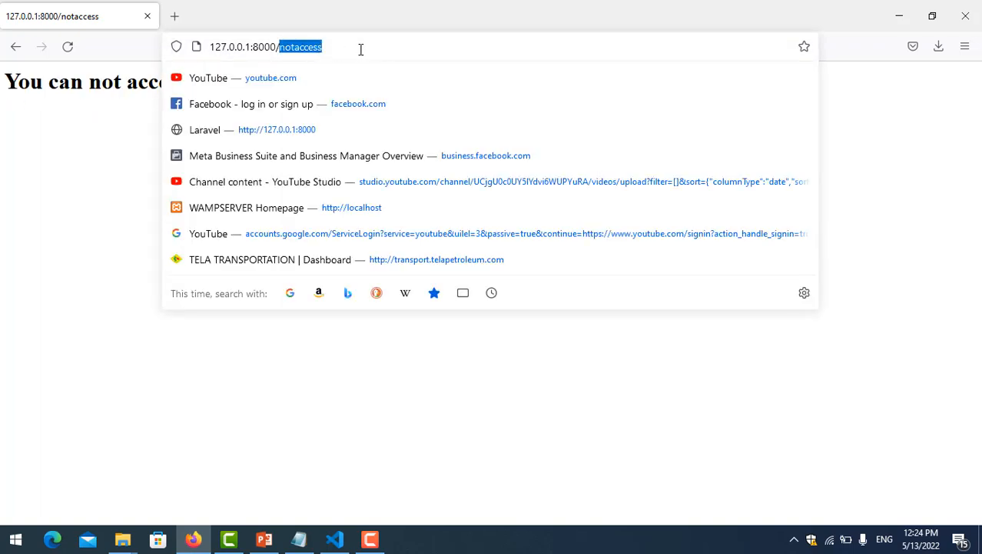
Step: Test users?age=19, a younger age redirecting to notaccess, and home?age=20
{"action": "type", "text": "users"}
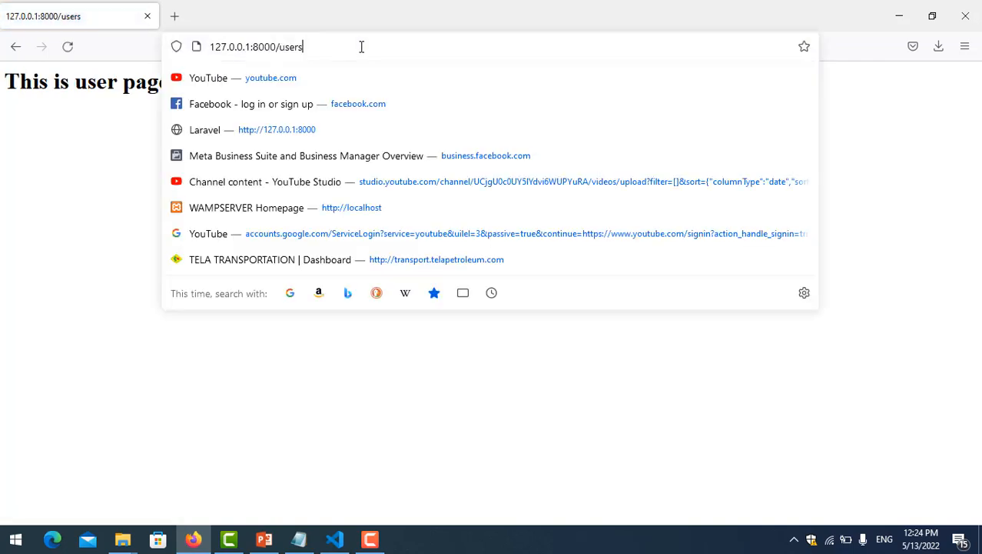
{"action": "type", "text": "?age=19"}
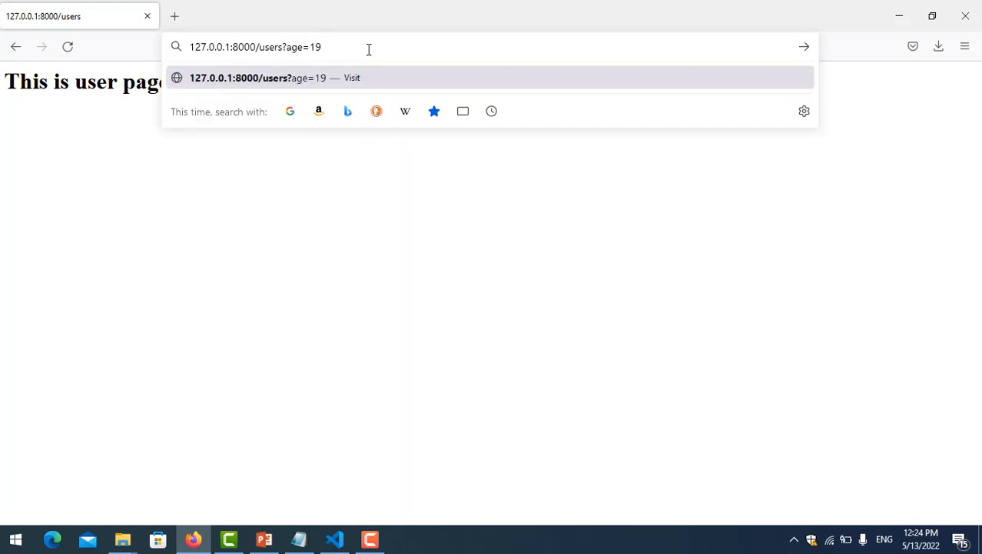
{"action": "key", "text": "Backspace"}
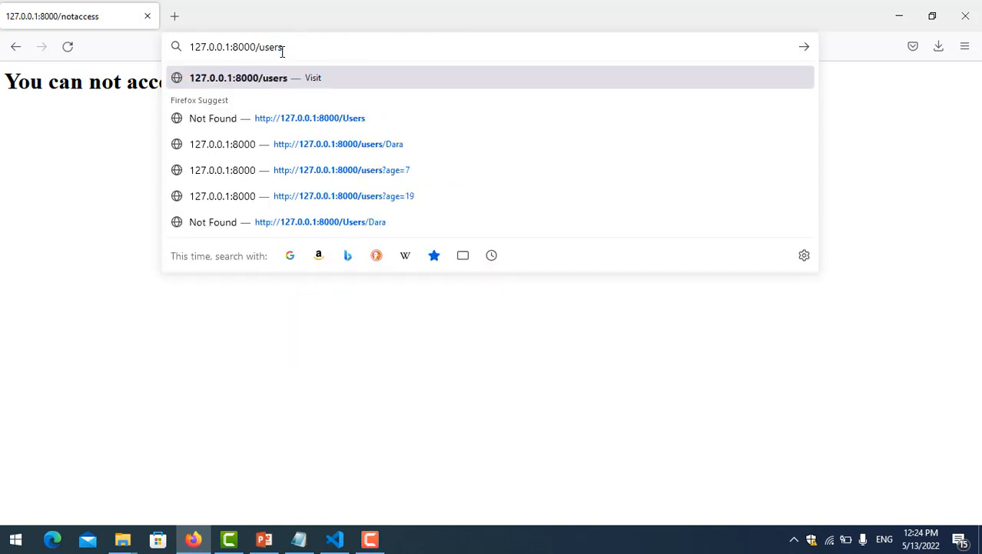
{"action": "type", "text": "?age=20"}
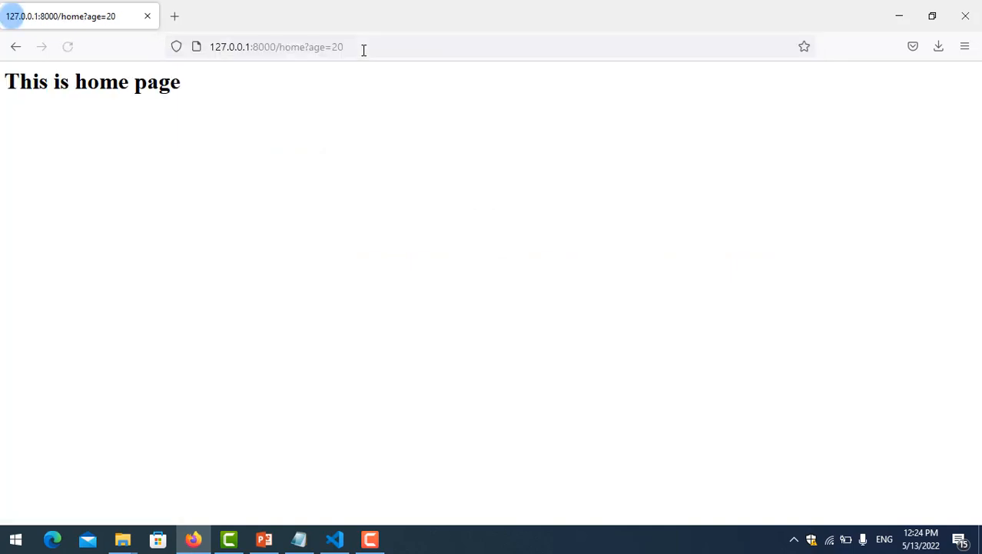
{"action": "triple_click", "coordinate": [92, 82]}
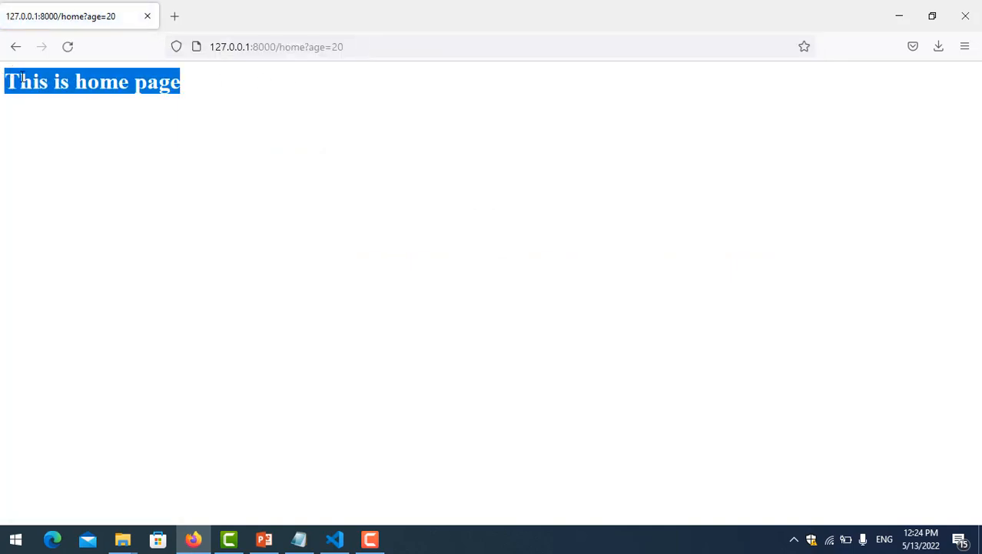
{"action": "left_click", "coordinate": [263, 538]}
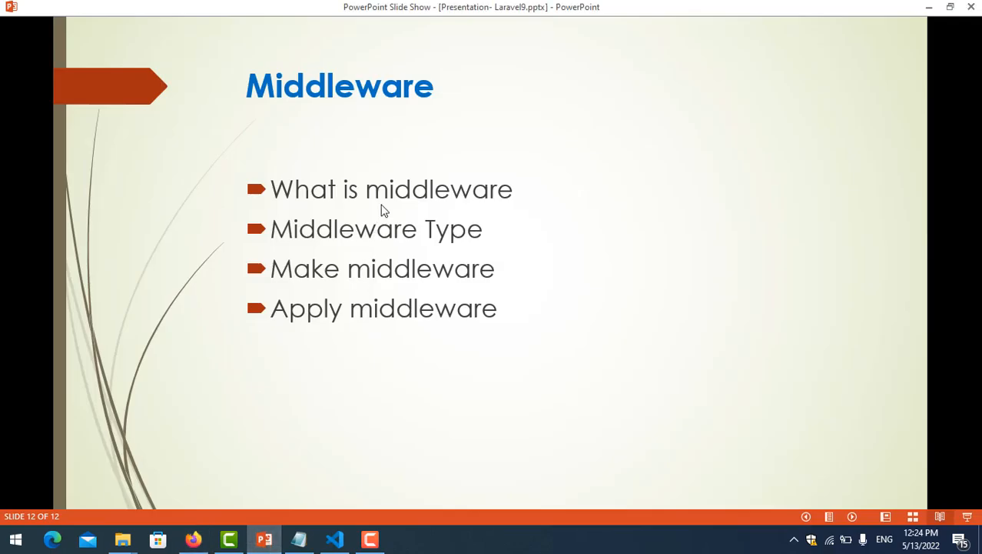